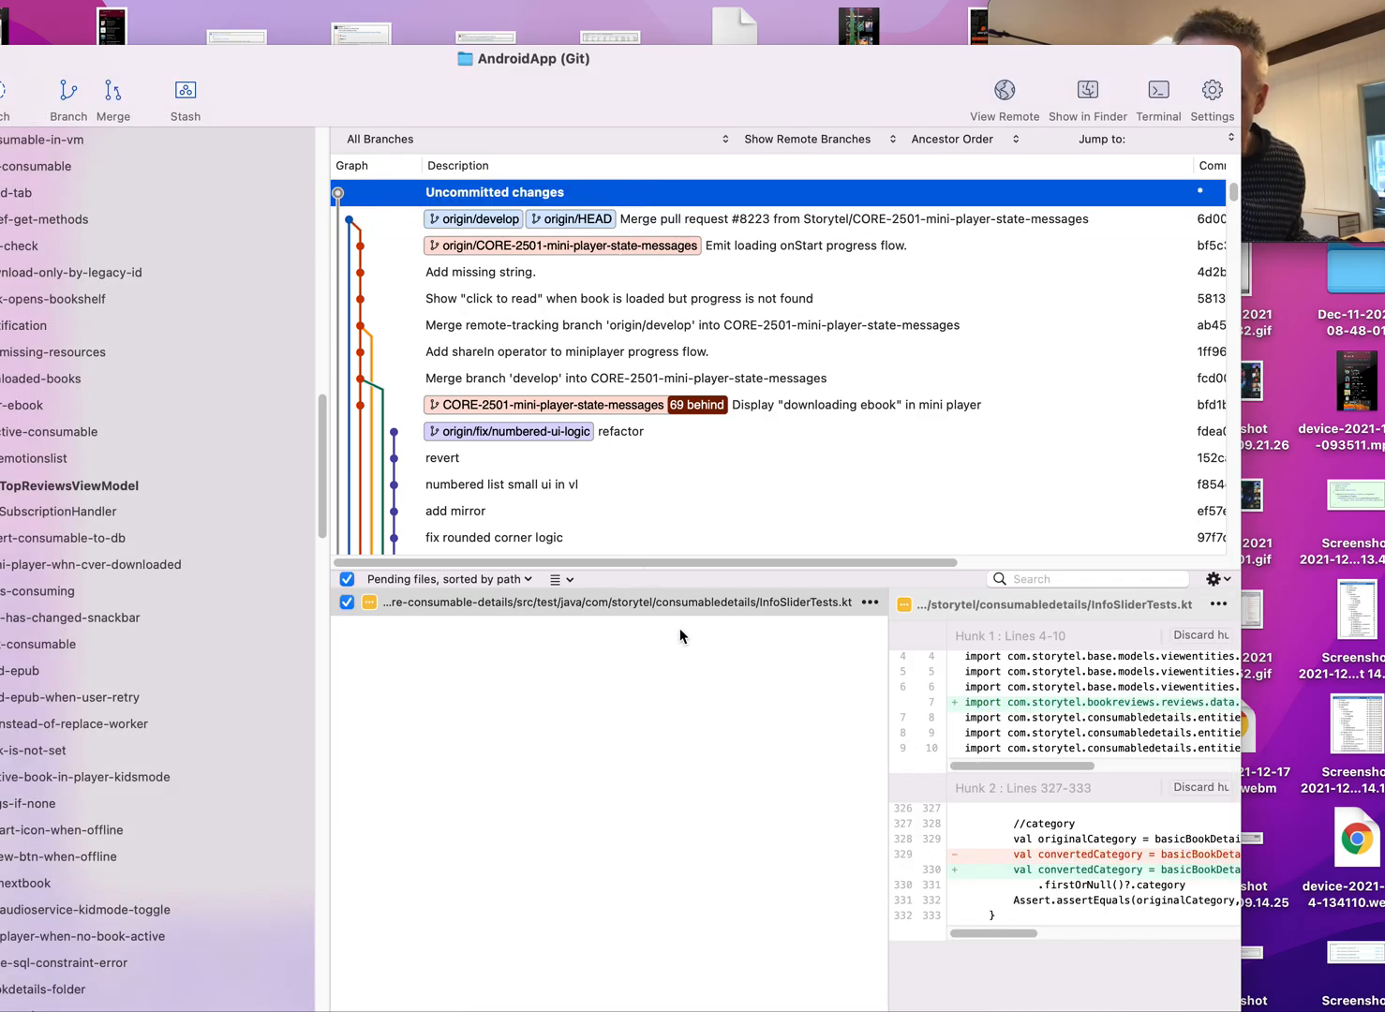
{"action": "mouse_move", "coordinate": [400, 352]}
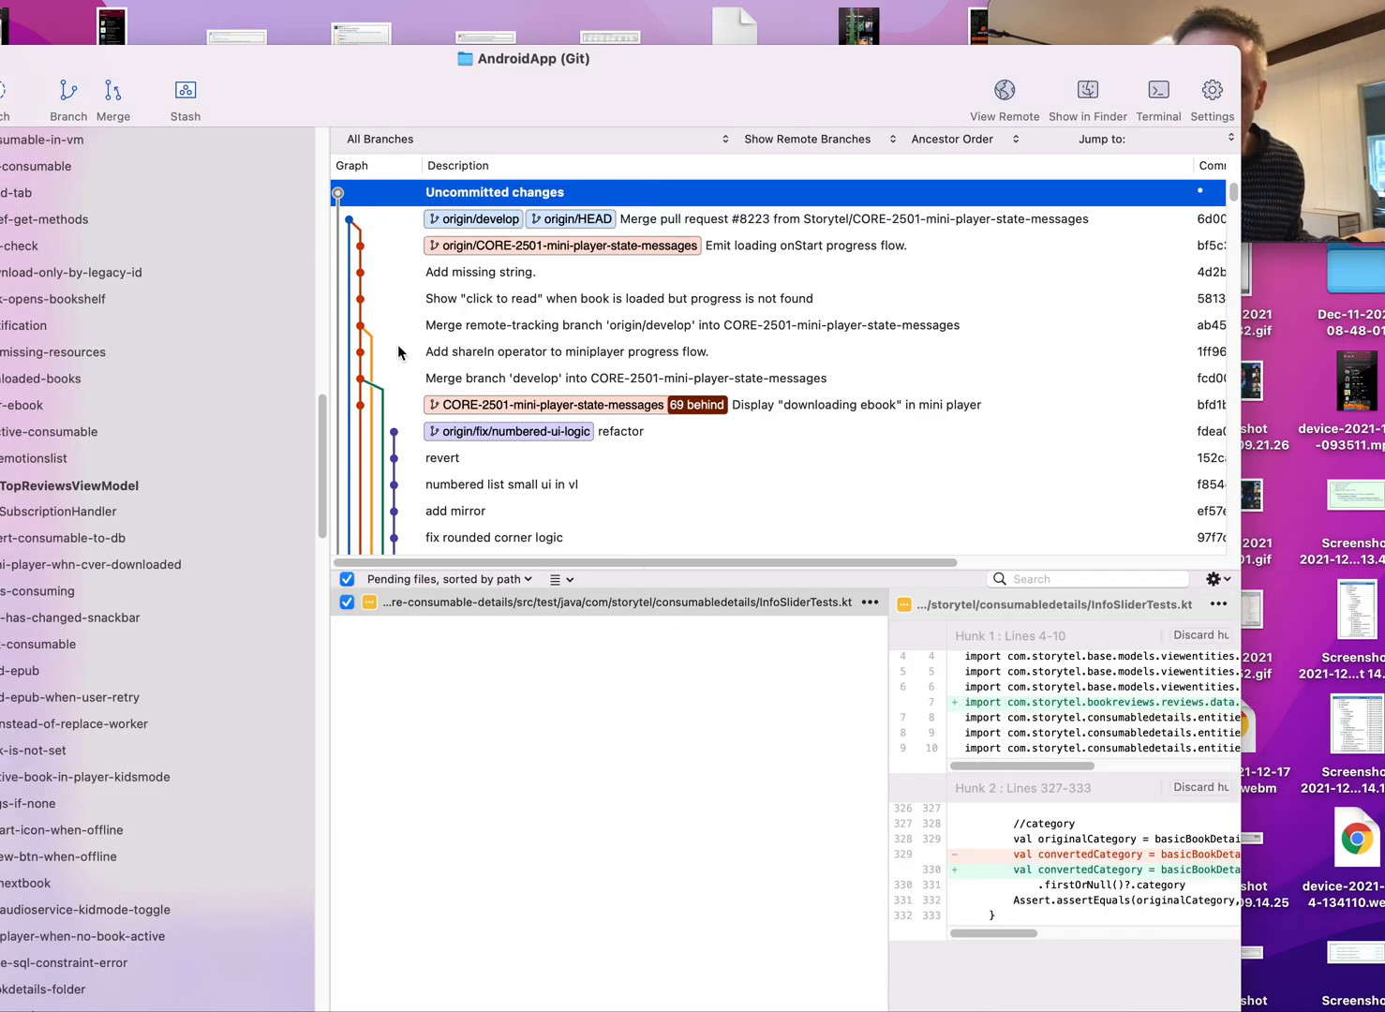
{"action": "mouse_move", "coordinate": [379, 401]}
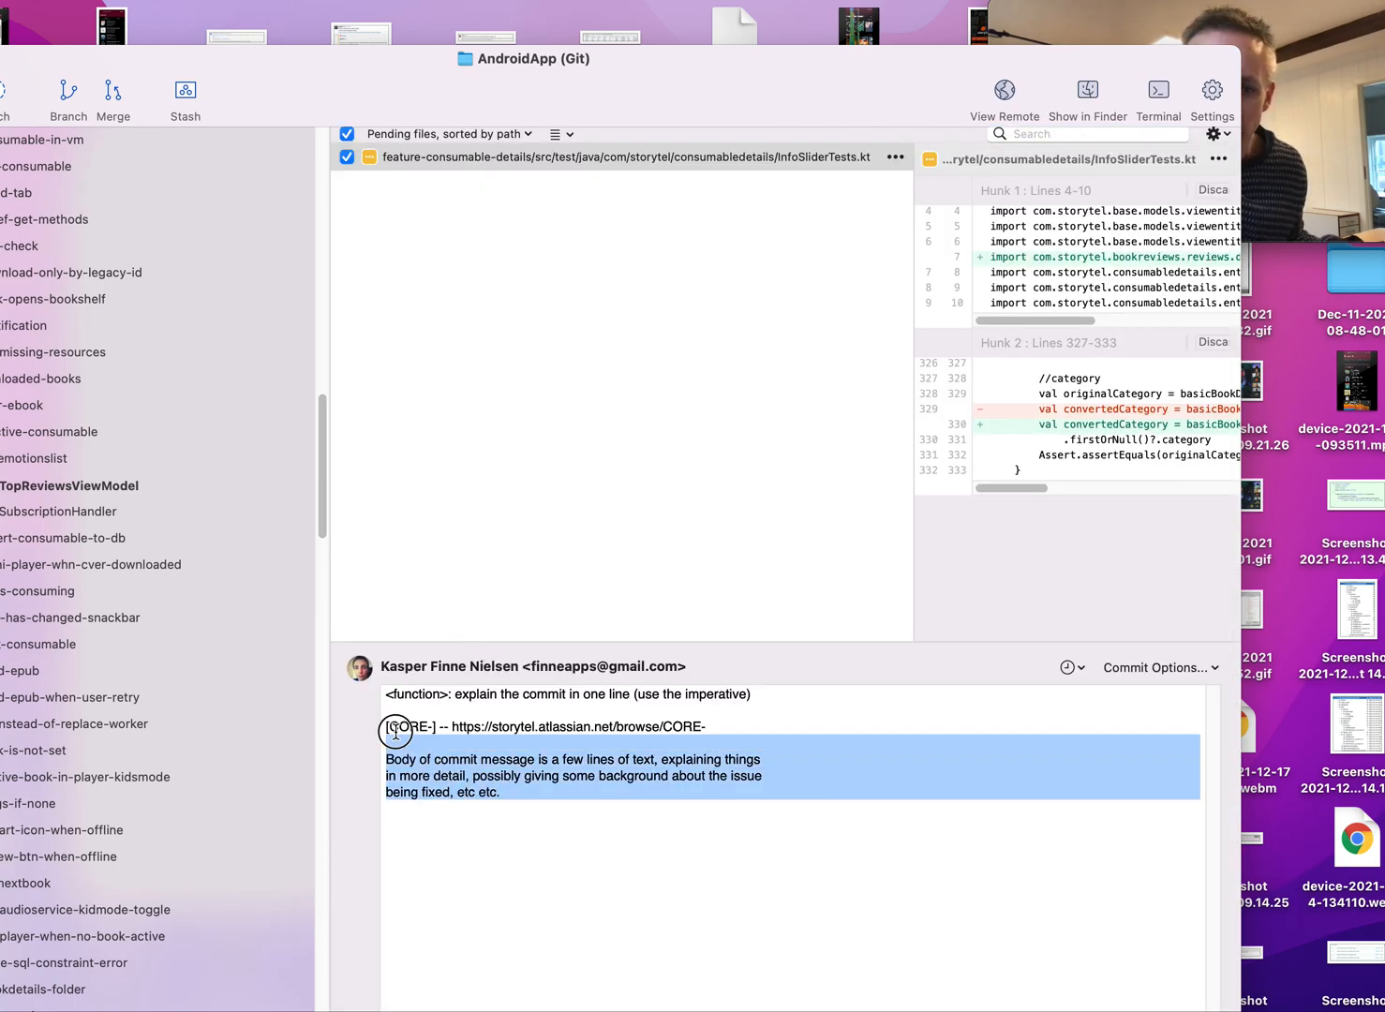
Step: Commit the InfoSliderTests change with message 'sdfsf' and view the new commit in history
{"action": "type", "text": "sdfsf"}
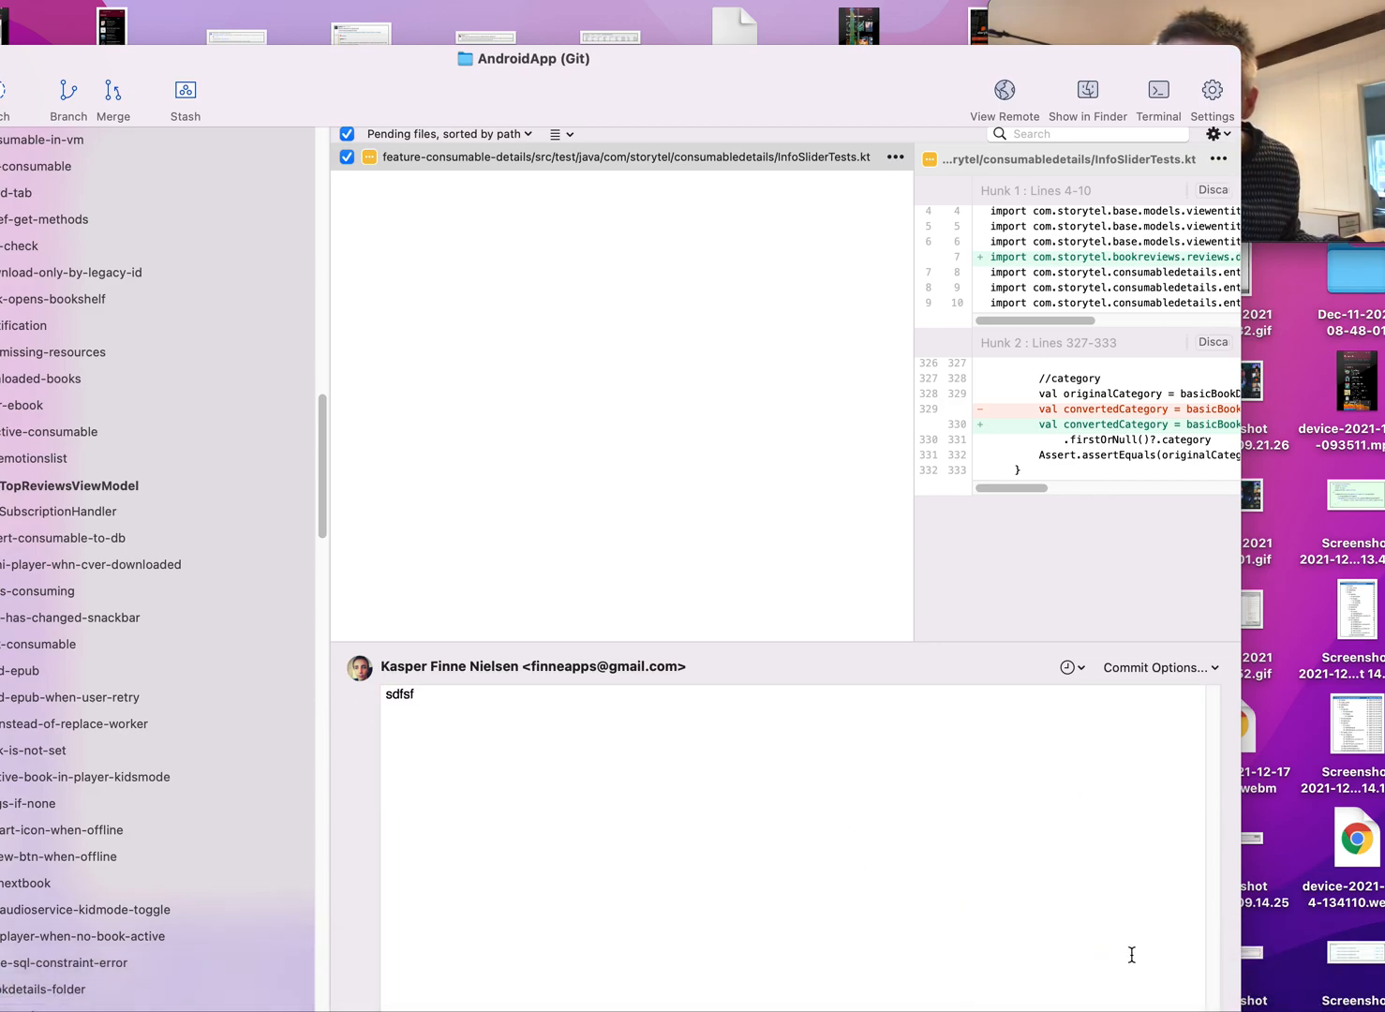
{"action": "mouse_move", "coordinate": [1187, 982]}
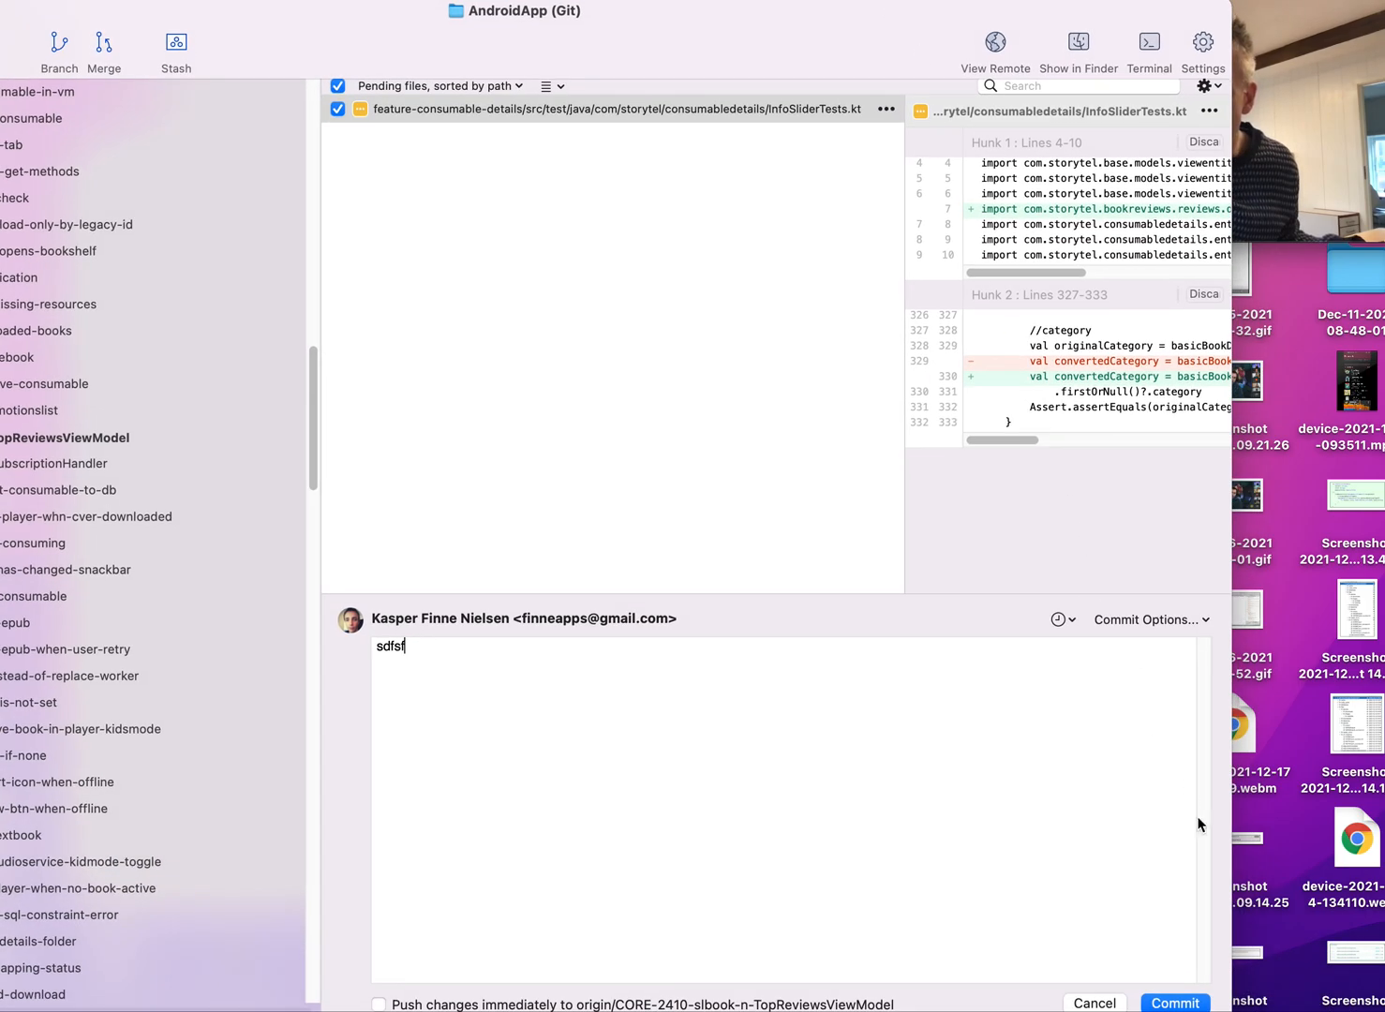
{"action": "left_click", "coordinate": [1173, 1003]}
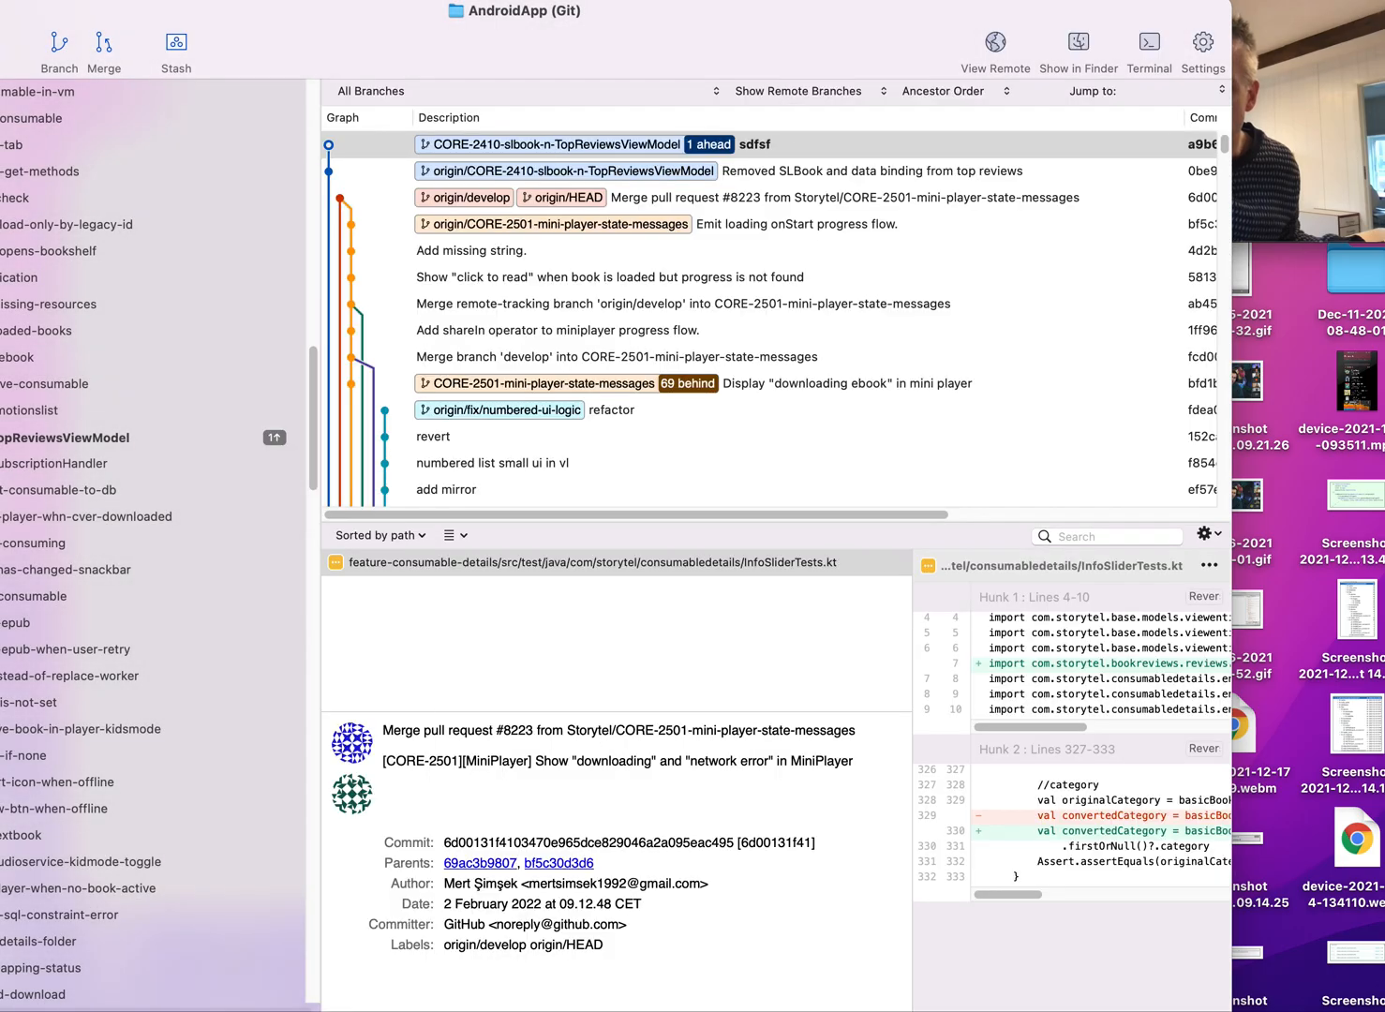
{"action": "left_click", "coordinate": [581, 142]}
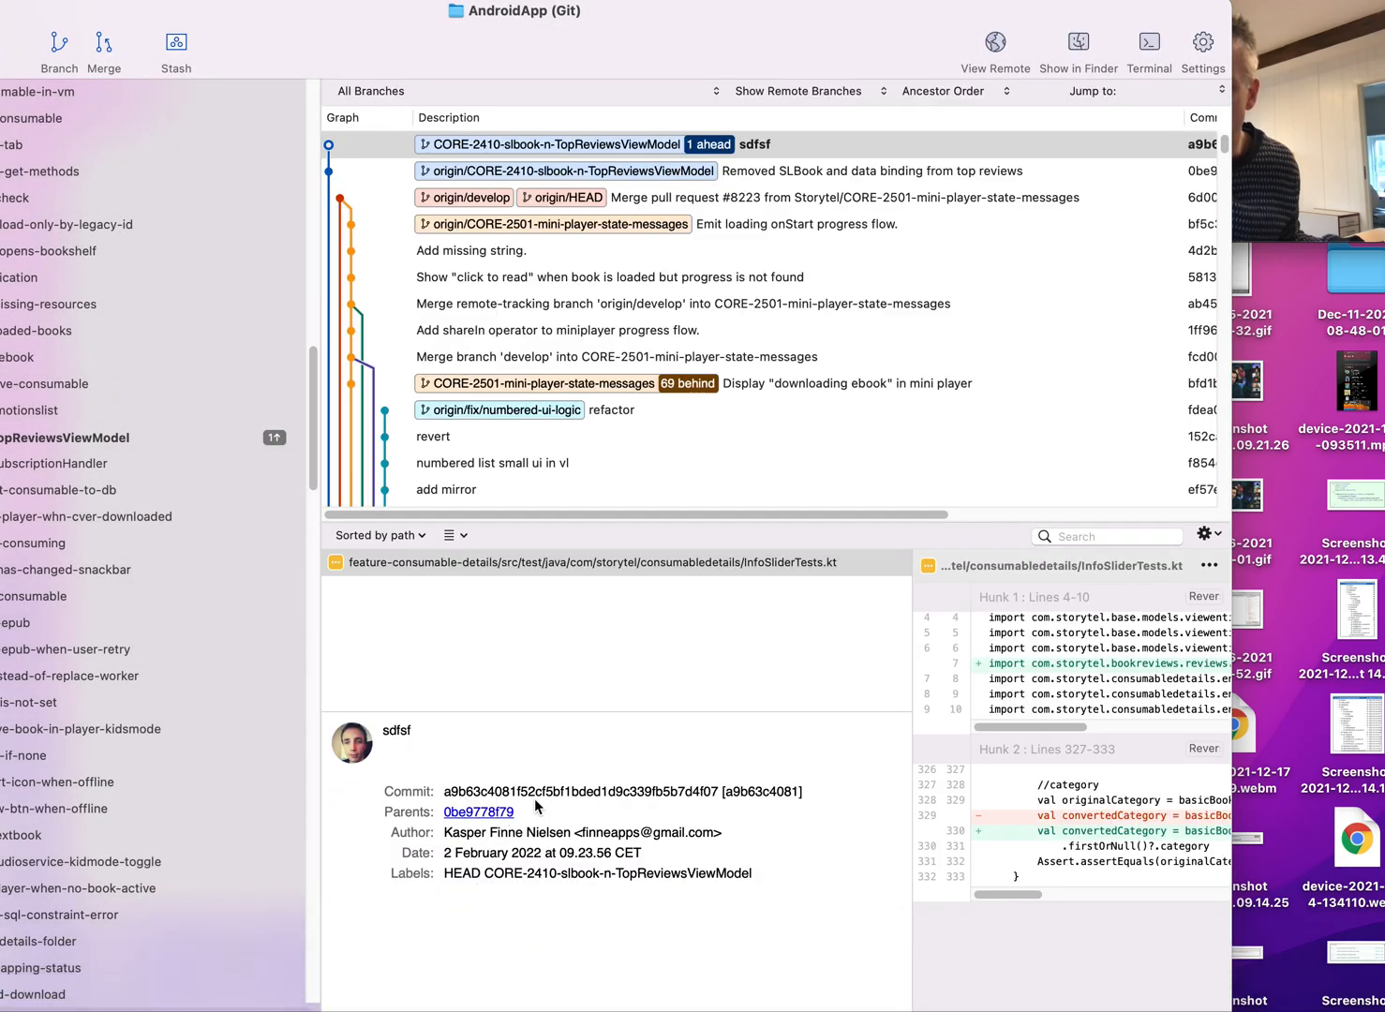
{"action": "mouse_move", "coordinate": [570, 983]}
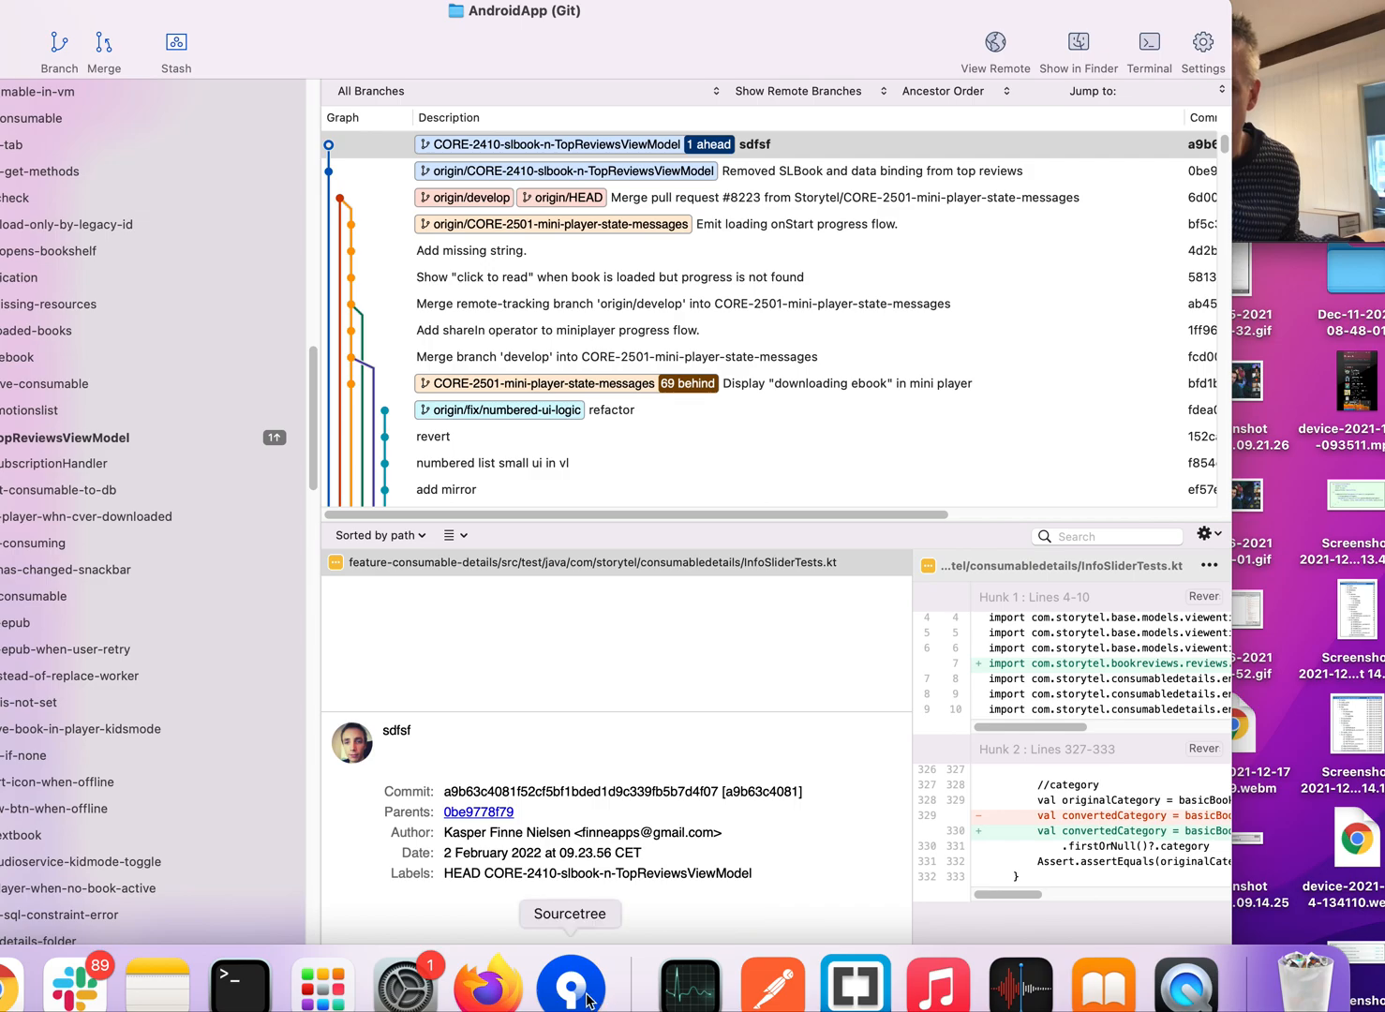
Step: In the AndroidApp shell, prepare 'git rebase -i HEAD~2' at the prompt
{"action": "left_click", "coordinate": [240, 982]}
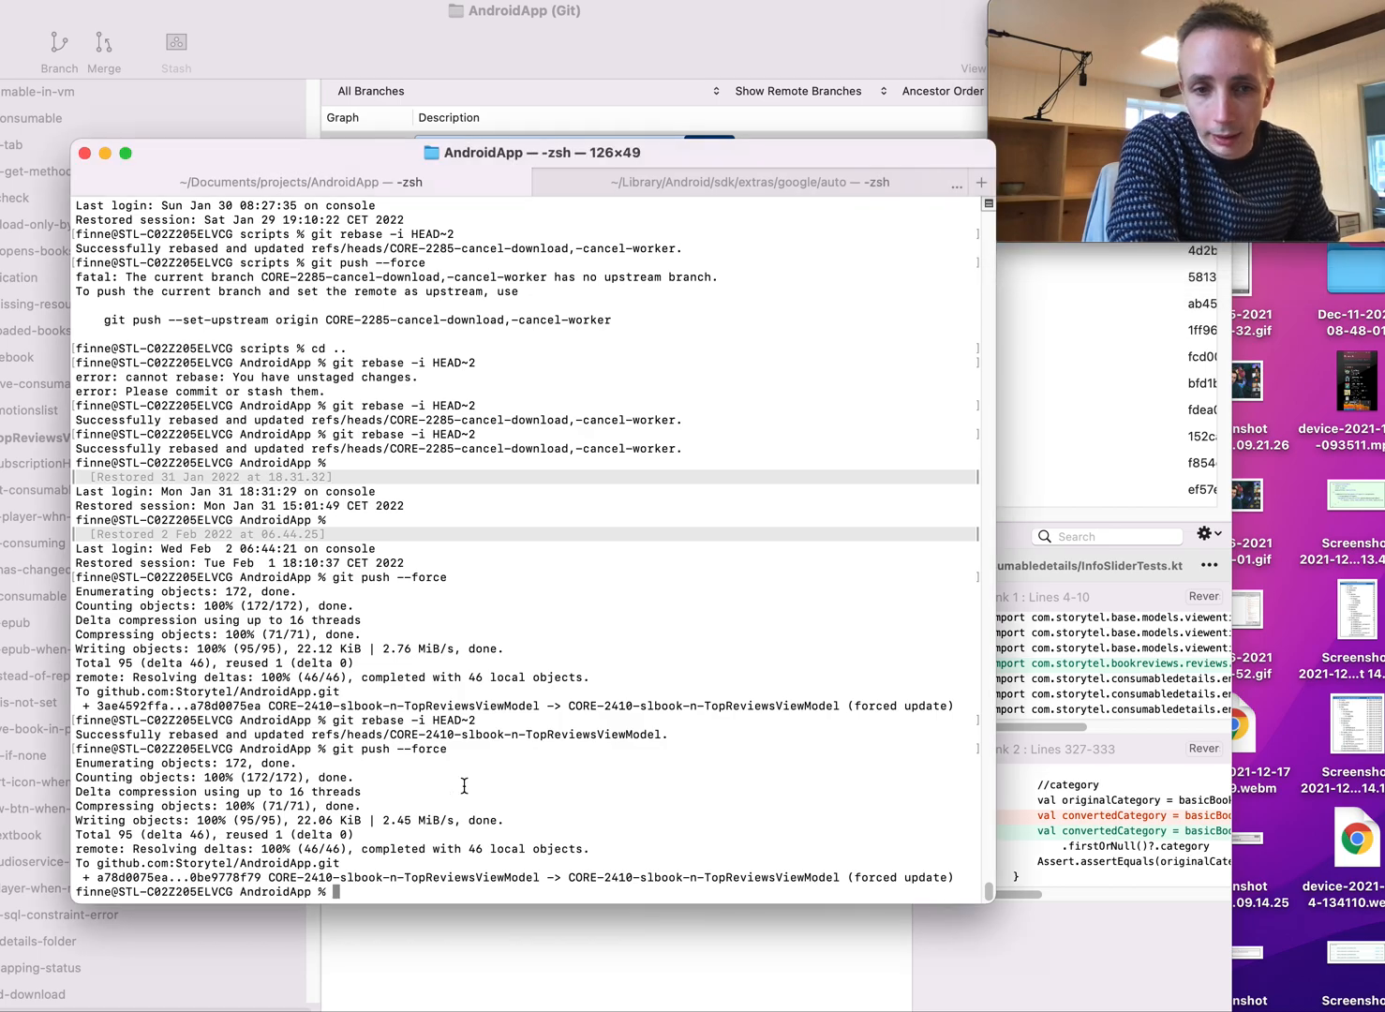
{"action": "type", "text": "git rebase -i HEAD~2"}
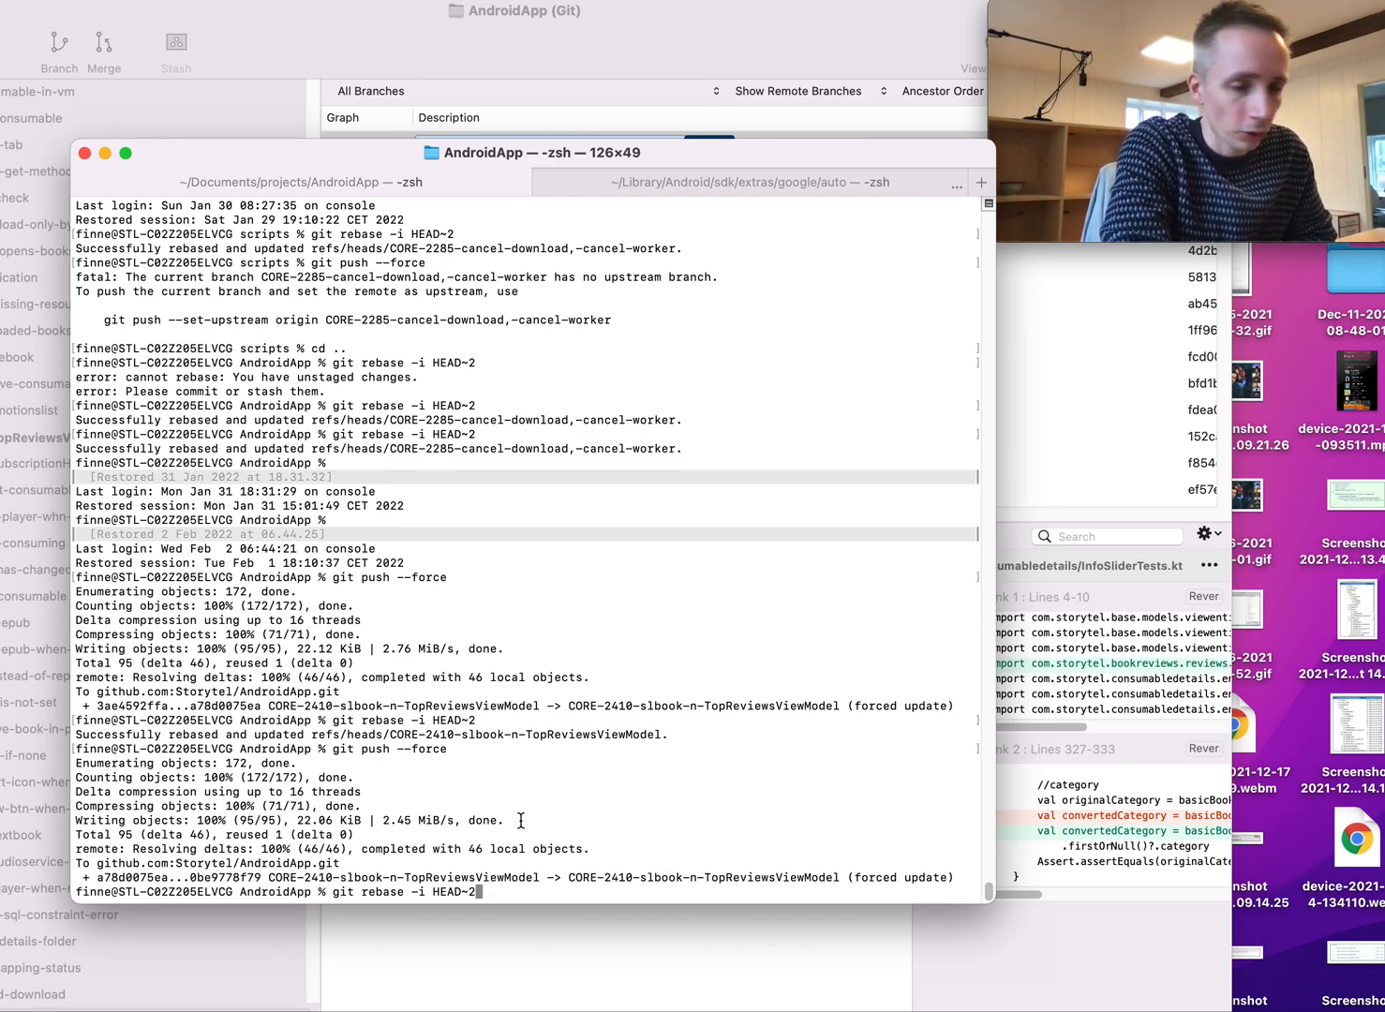
Step: Run the rebase and mark the sdfsf commit as fixup in vi, saving with :wq
{"action": "key", "text": "enter"}
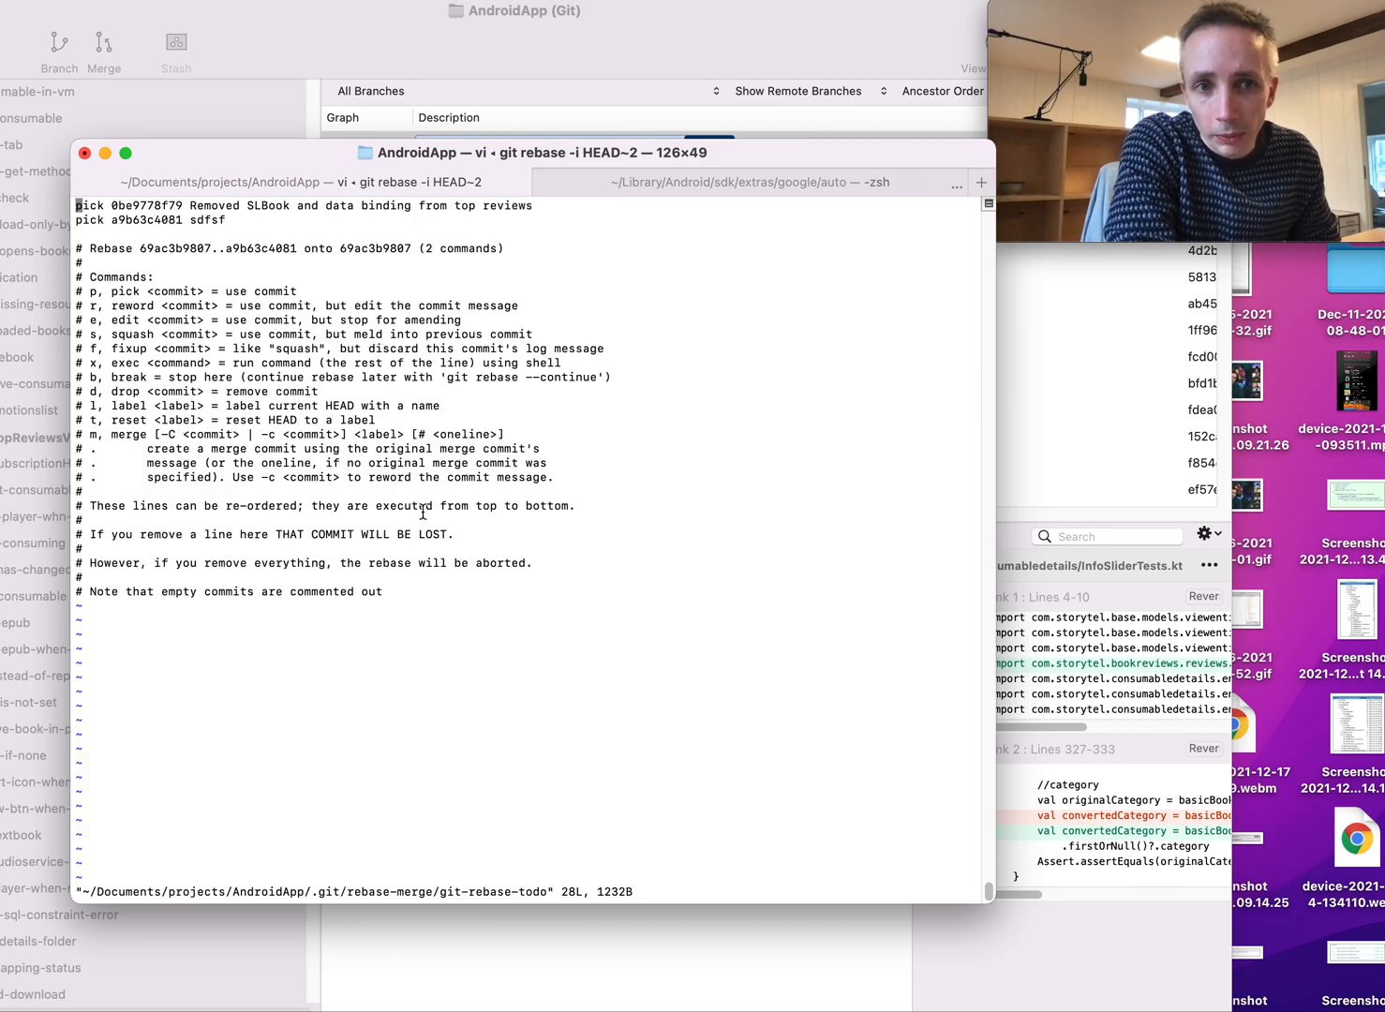
{"action": "mouse_move", "coordinate": [432, 423]}
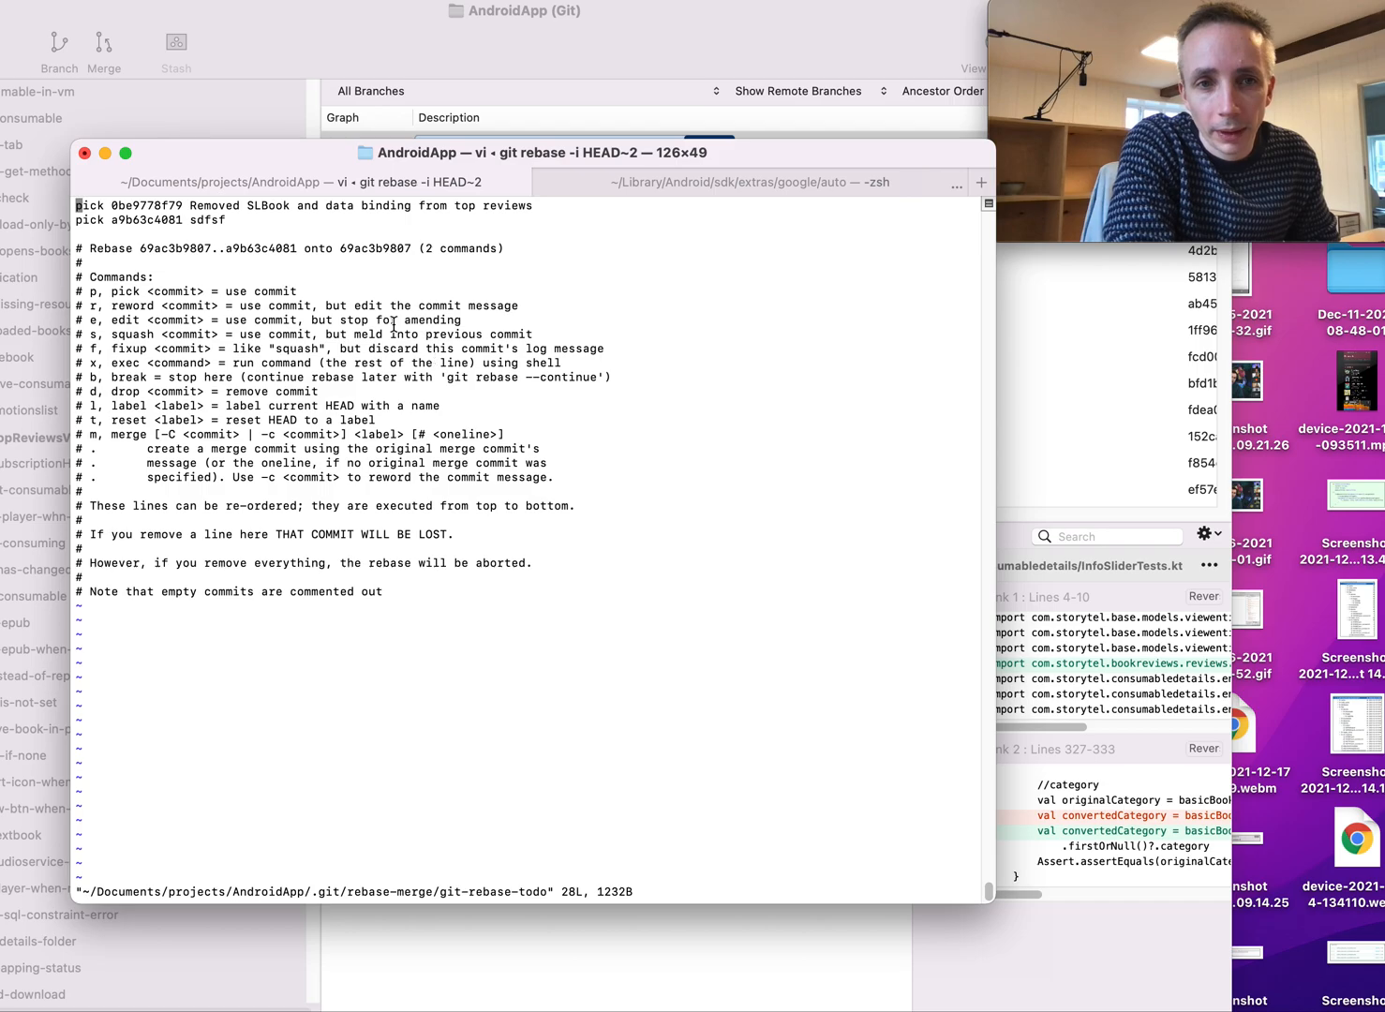
{"action": "mouse_move", "coordinate": [300, 285]}
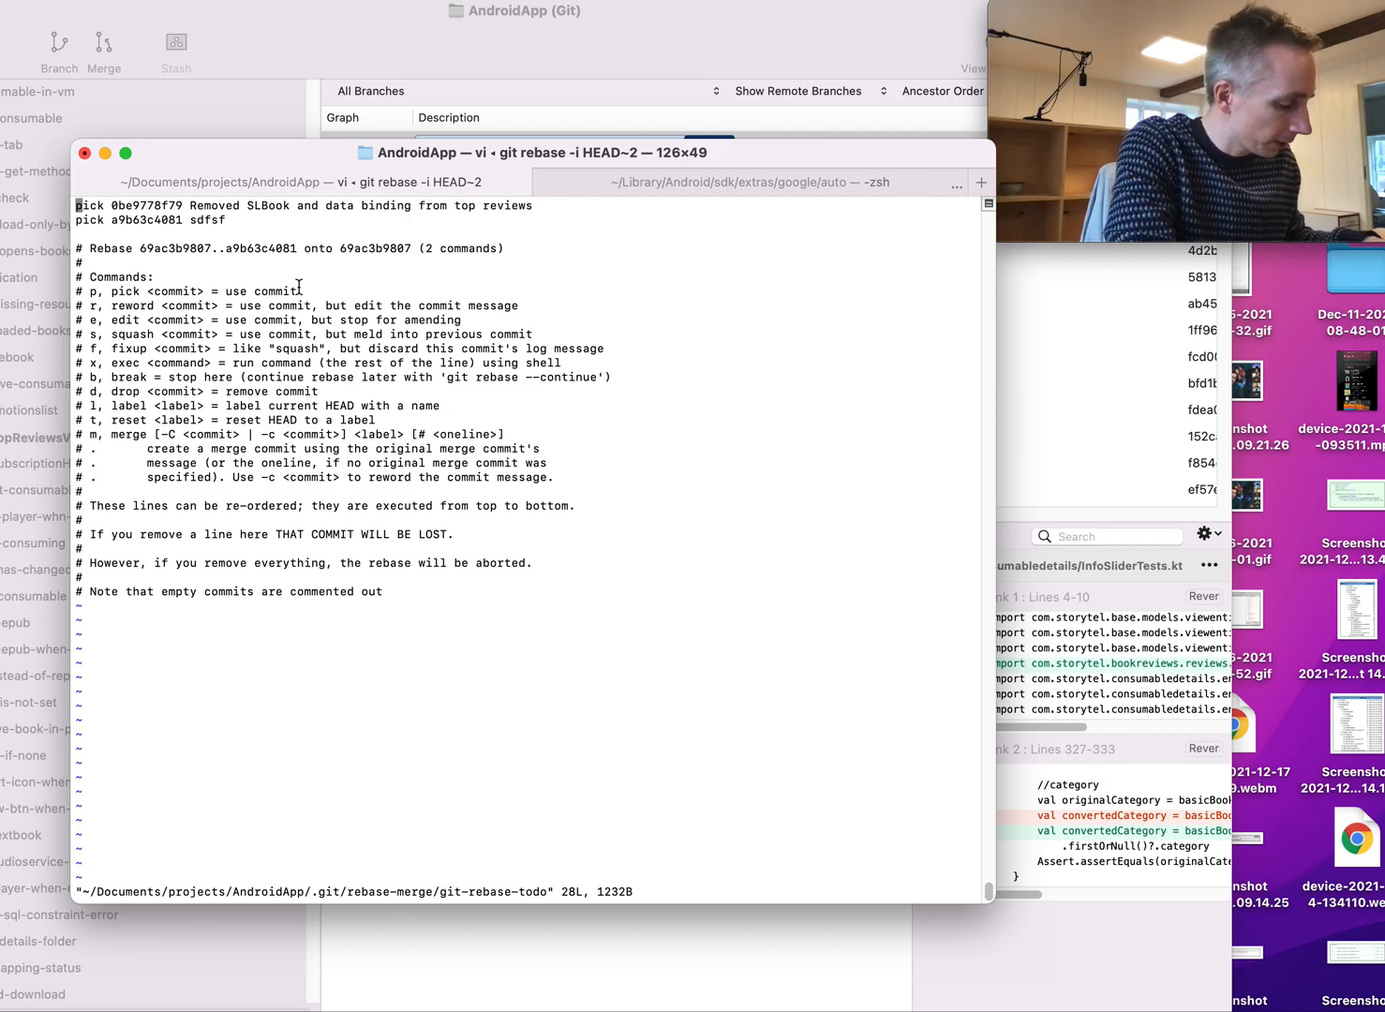
{"action": "key", "text": "i"}
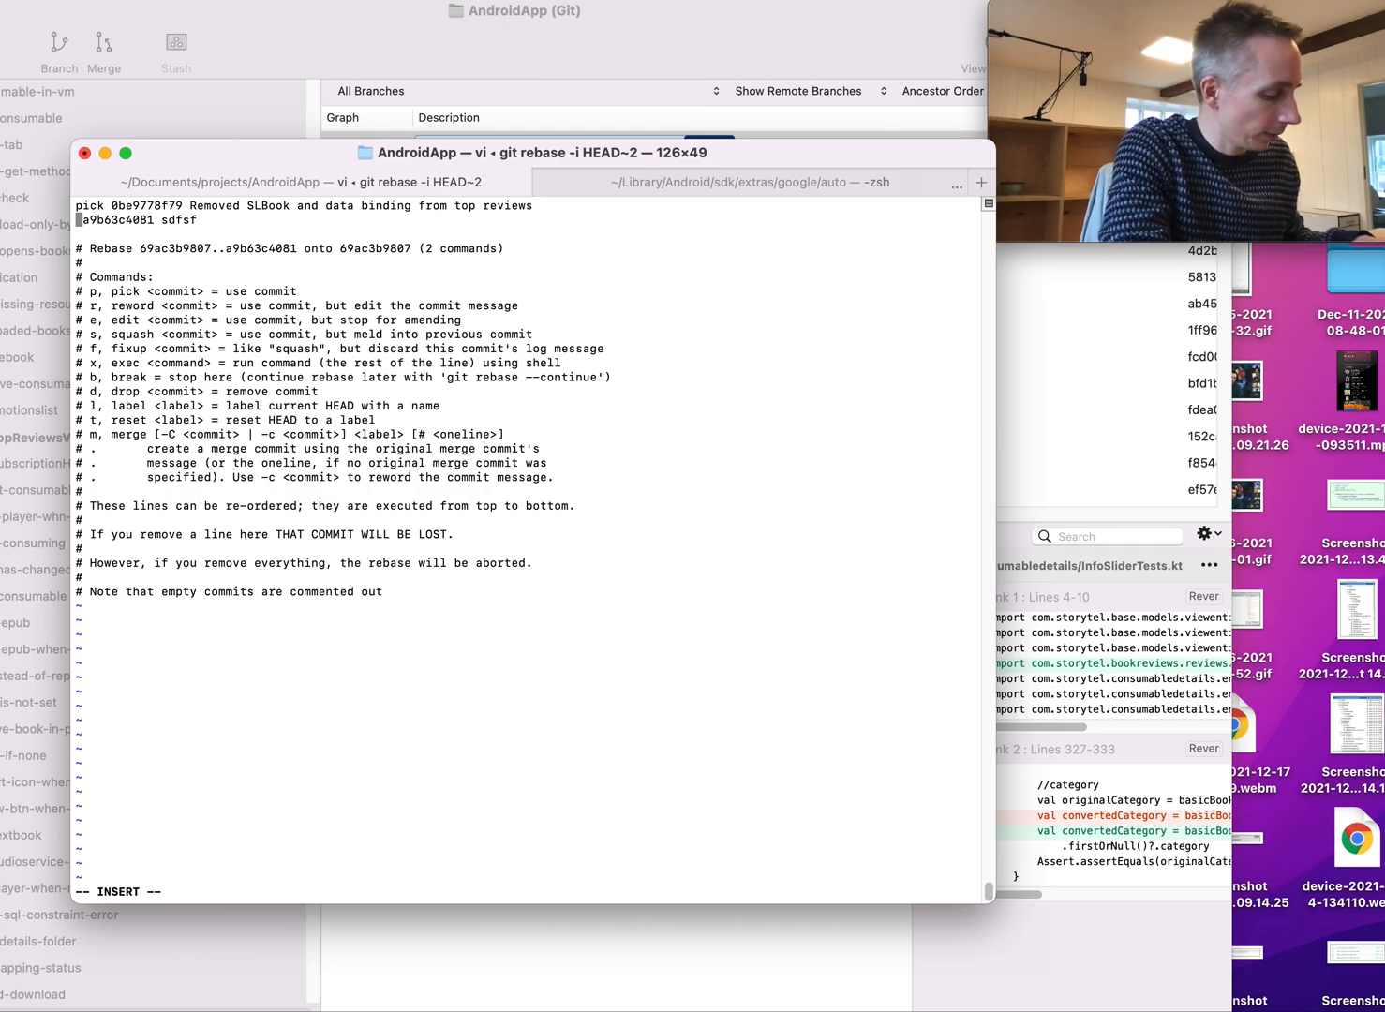
{"action": "type", "text": "fixup"}
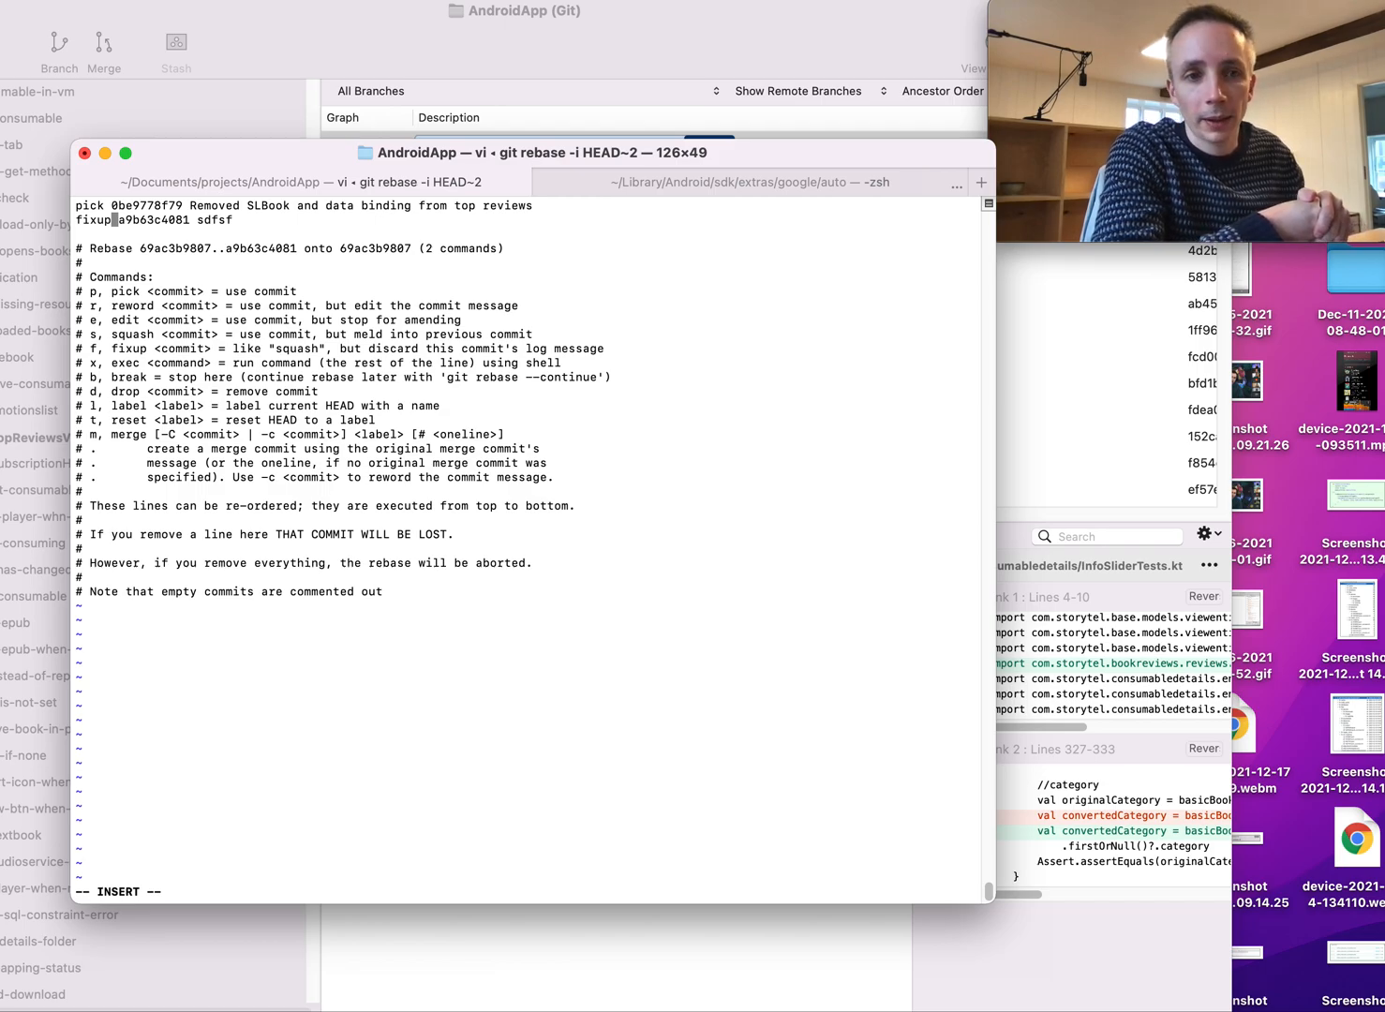
{"action": "mouse_move", "coordinate": [296, 358]}
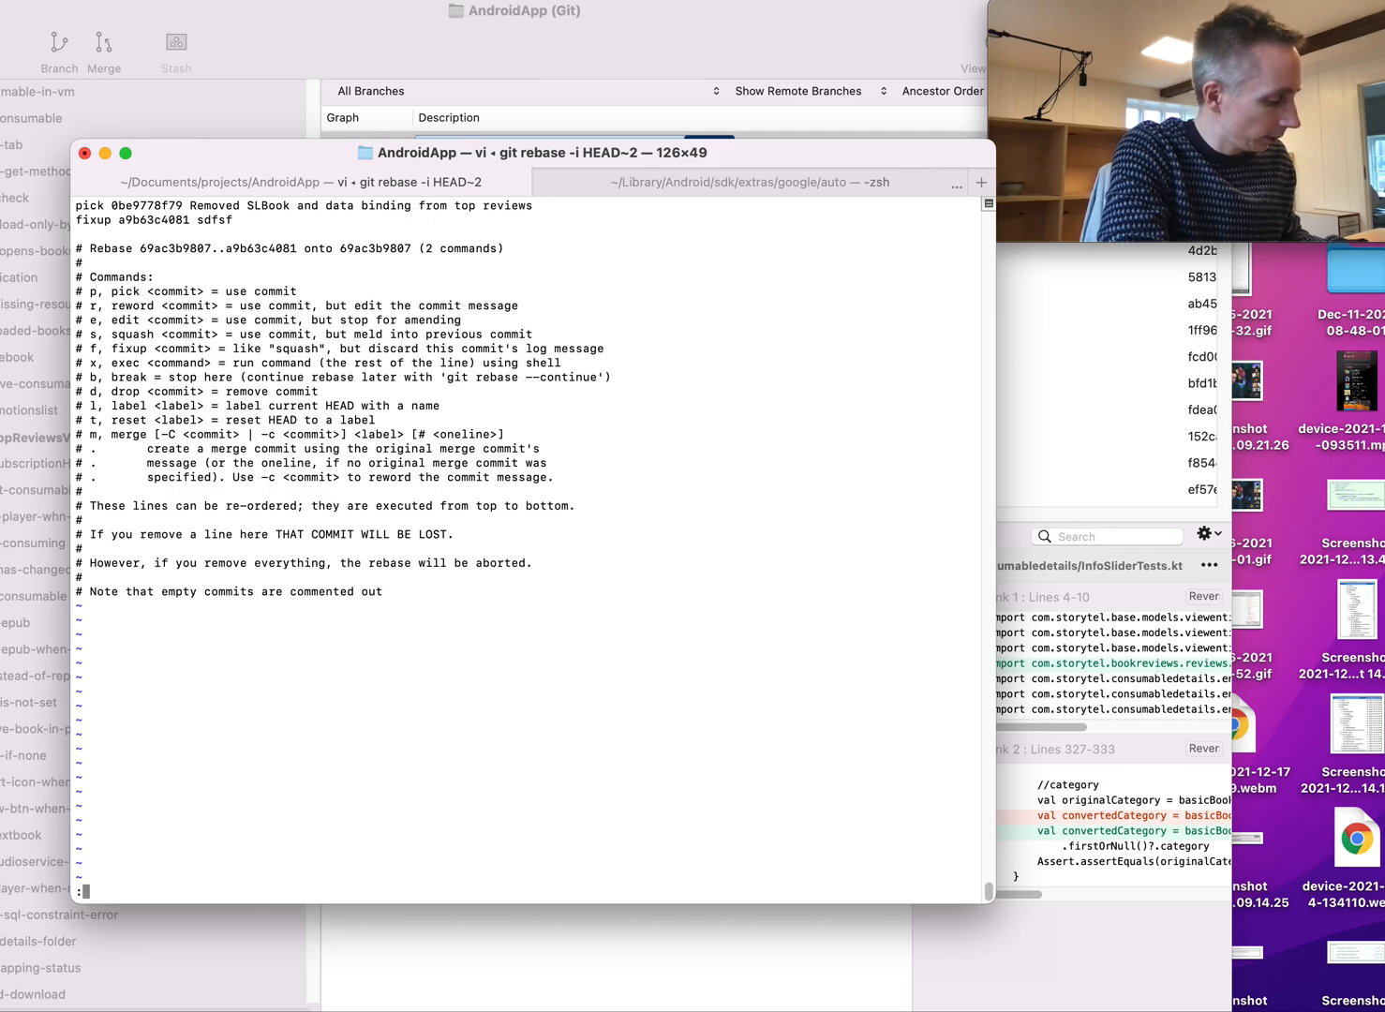
{"action": "type", "text": ":wq"}
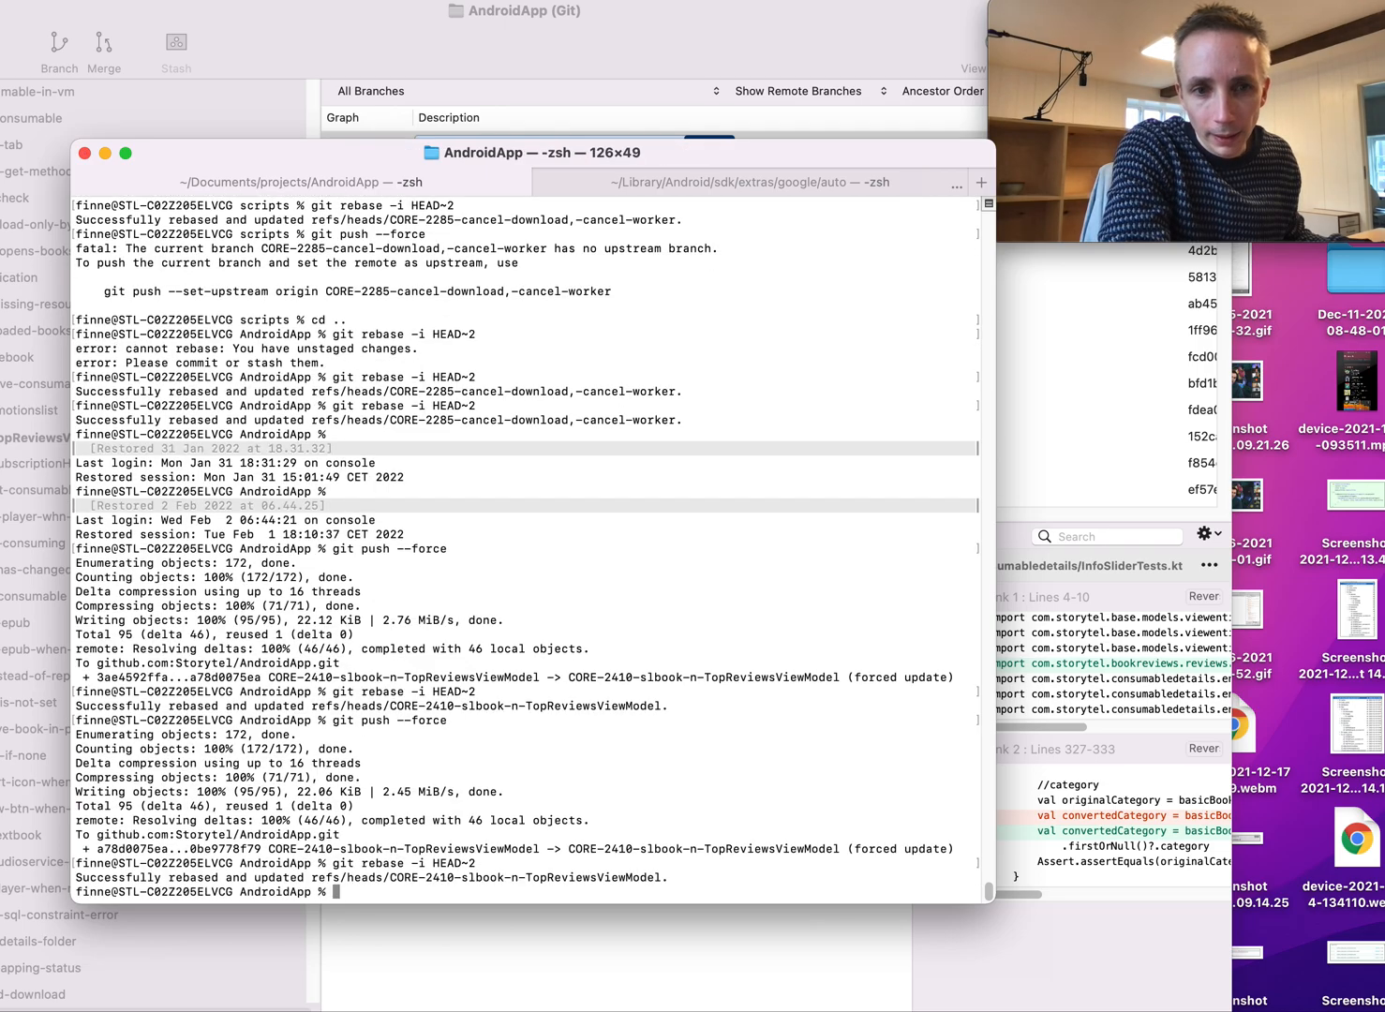
Step: Force-push the squashed CORE-2410 branch with 'git push --force'
{"action": "type", "text": "git rebase -i HEAD~2"}
{"action": "type", "text": "git push --force"}
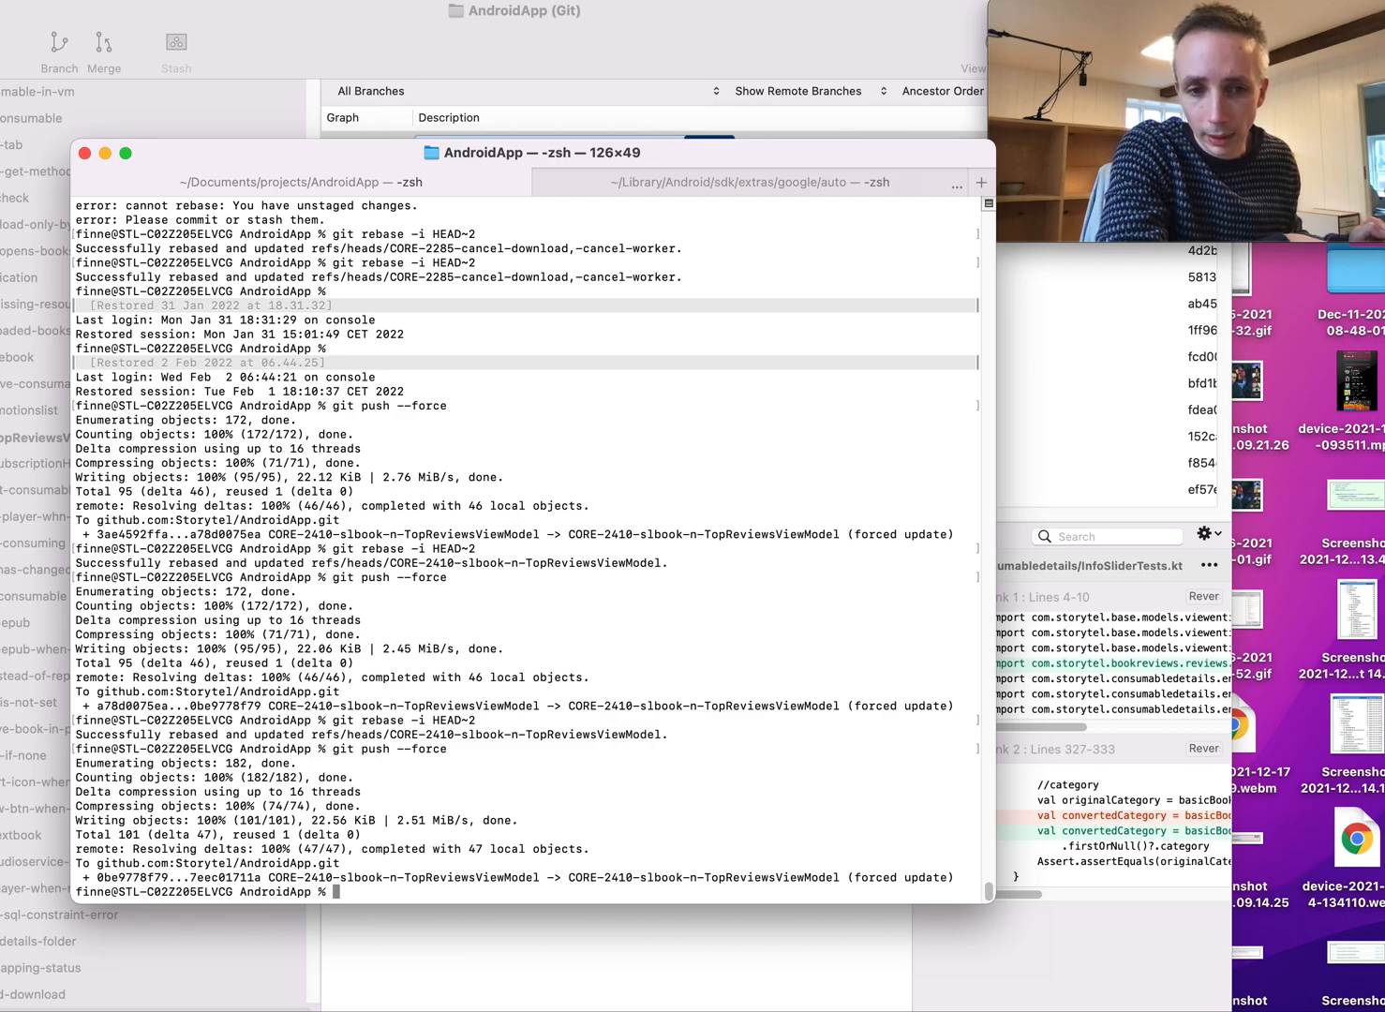
{"action": "type", "text": "git rebase -i HEAD~2"}
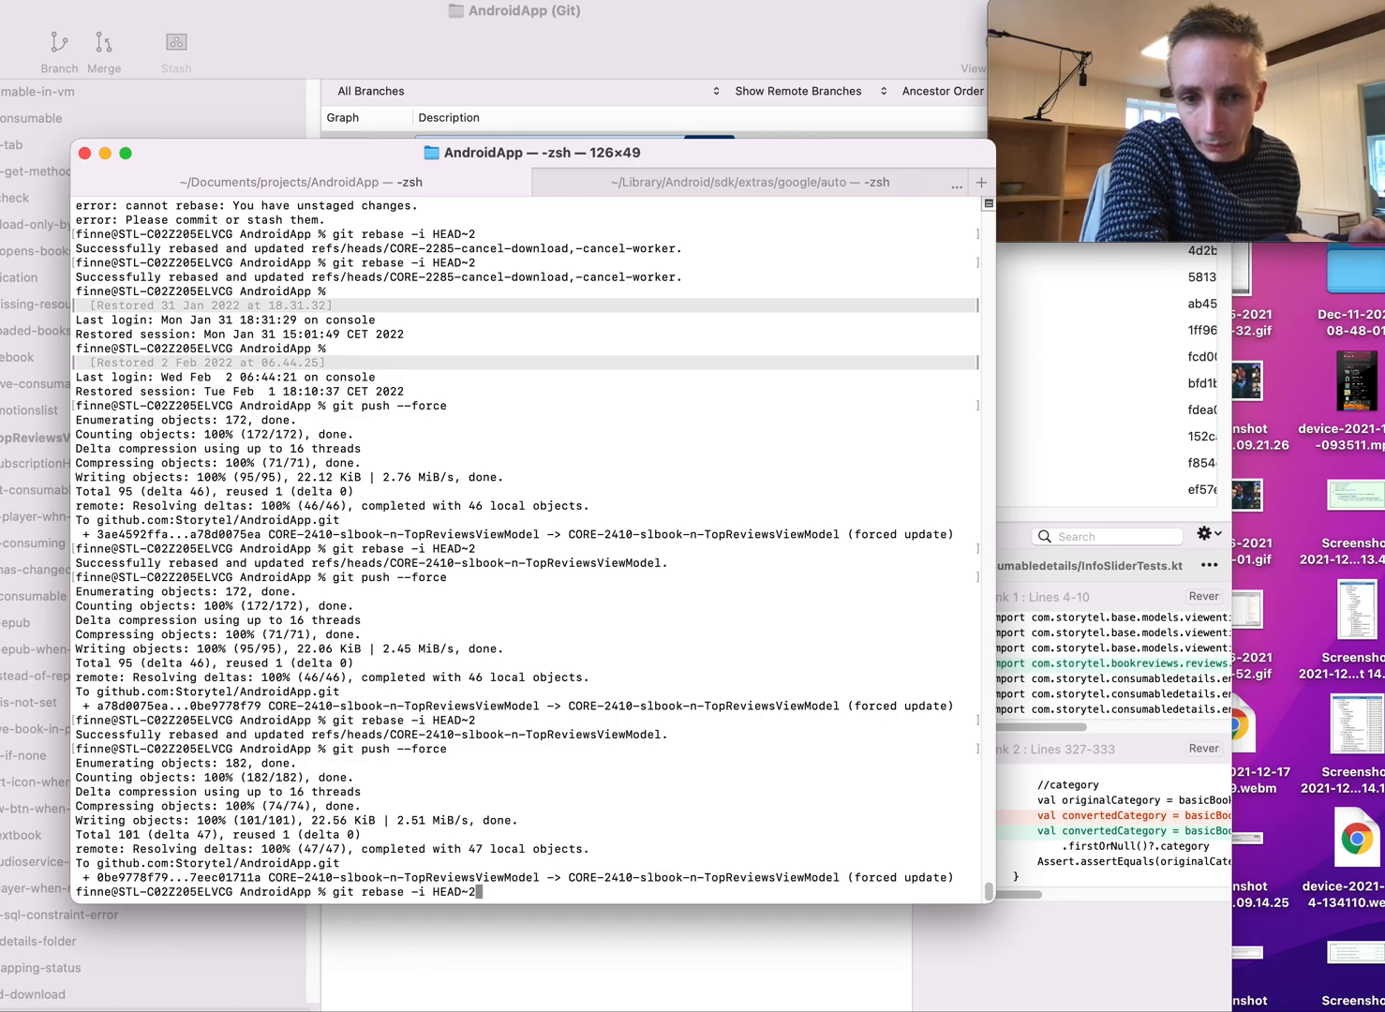
{"action": "type", "text": "git push --force"}
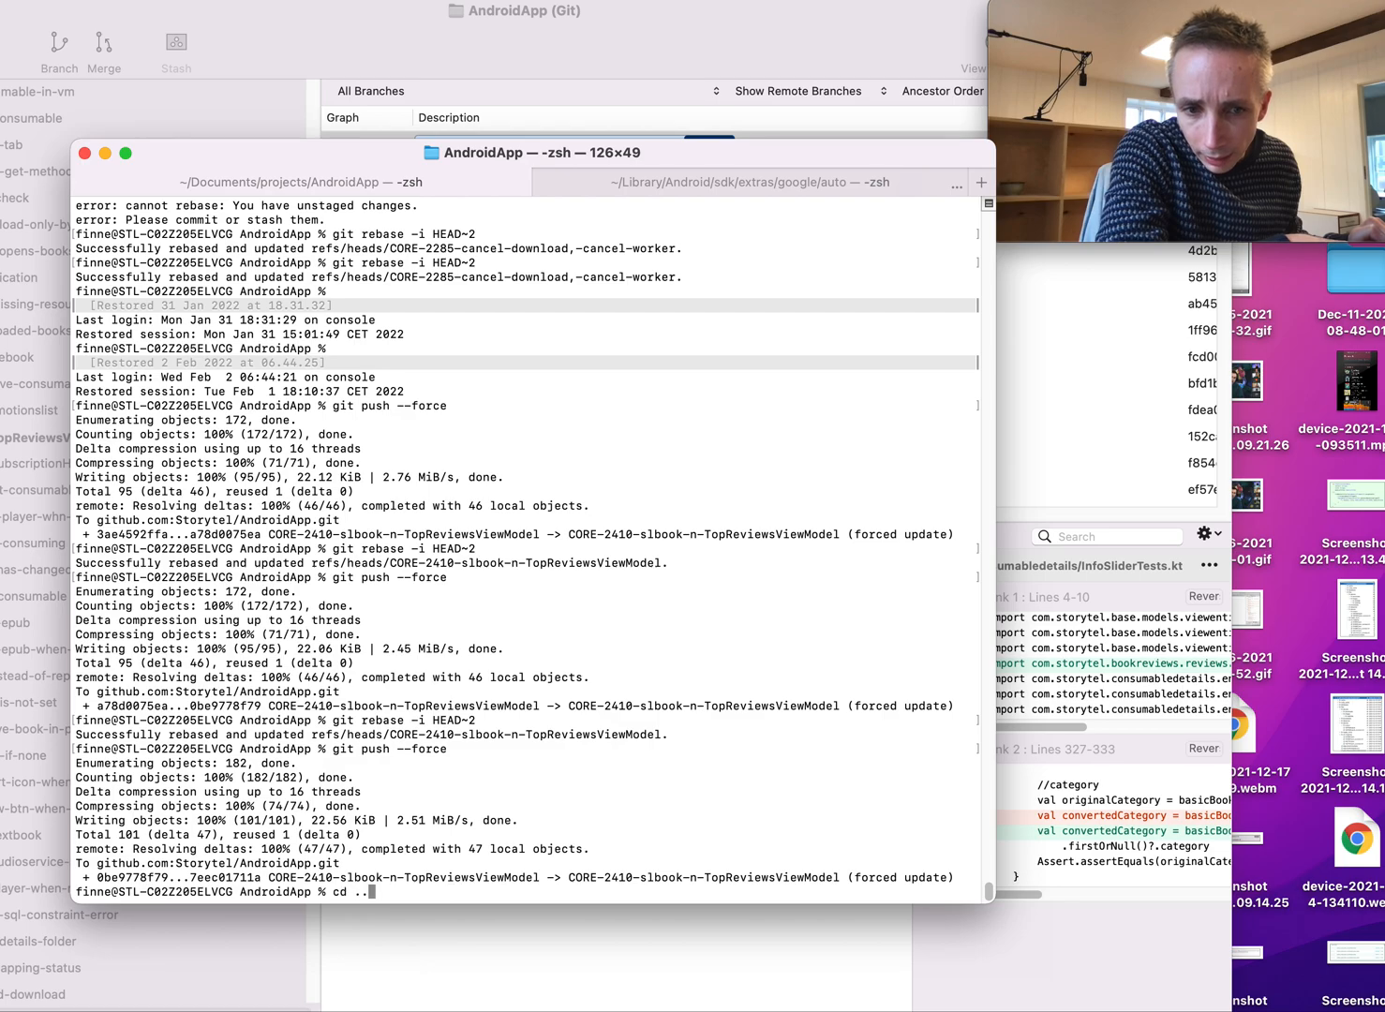
{"action": "type", "text": "git push --force"}
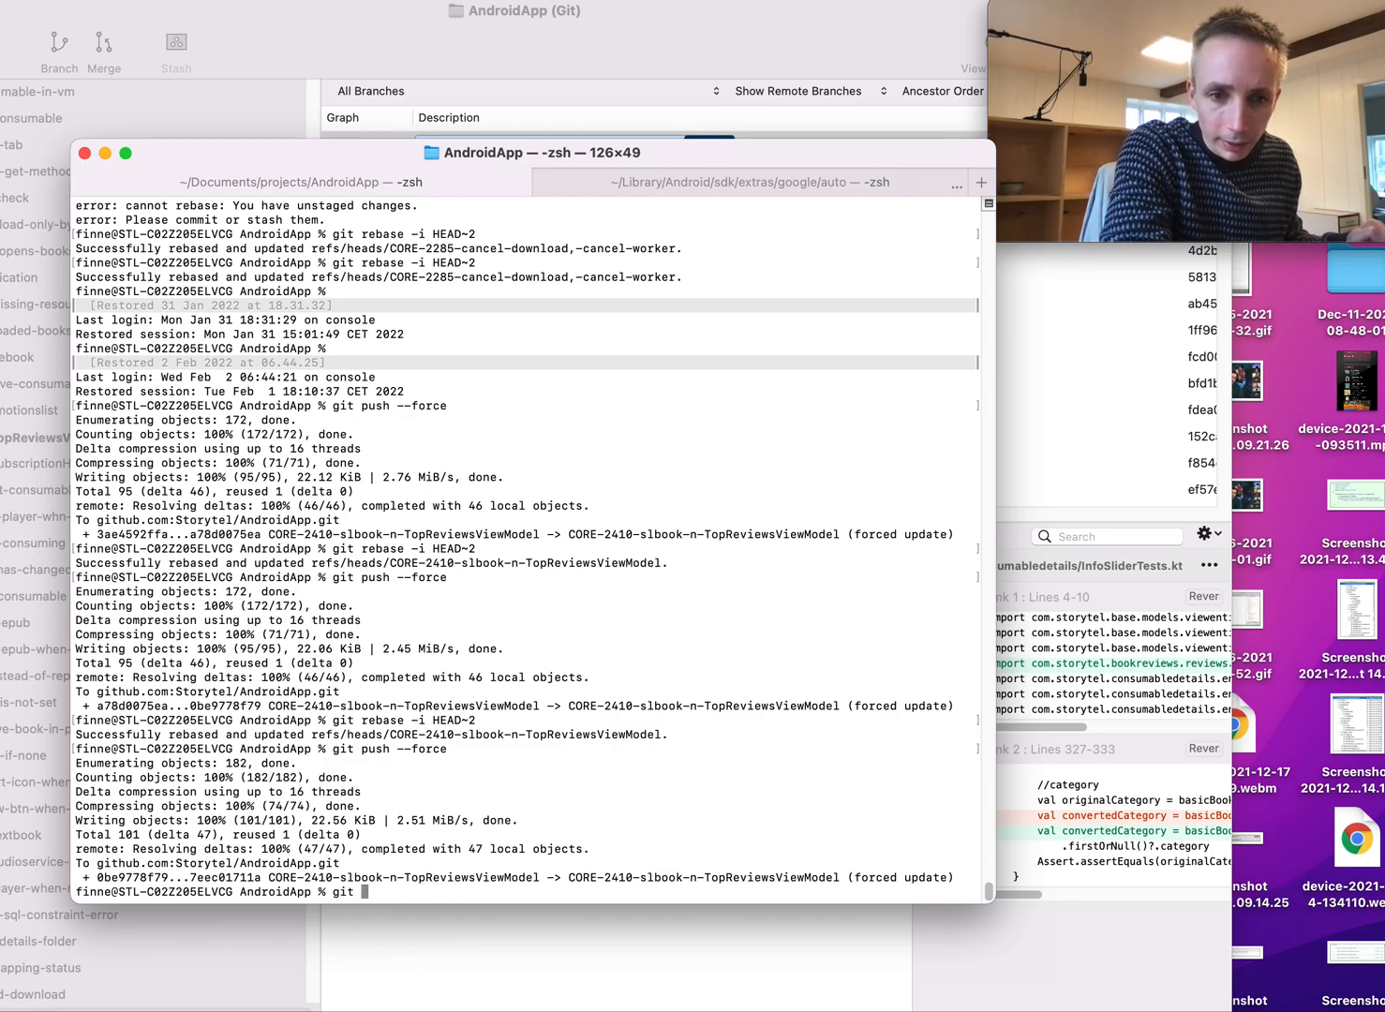
Step: Run 'git log' to confirm CORE-2410 and origin sit on the Removed SLBook commit
{"action": "type", "text": "git log"}
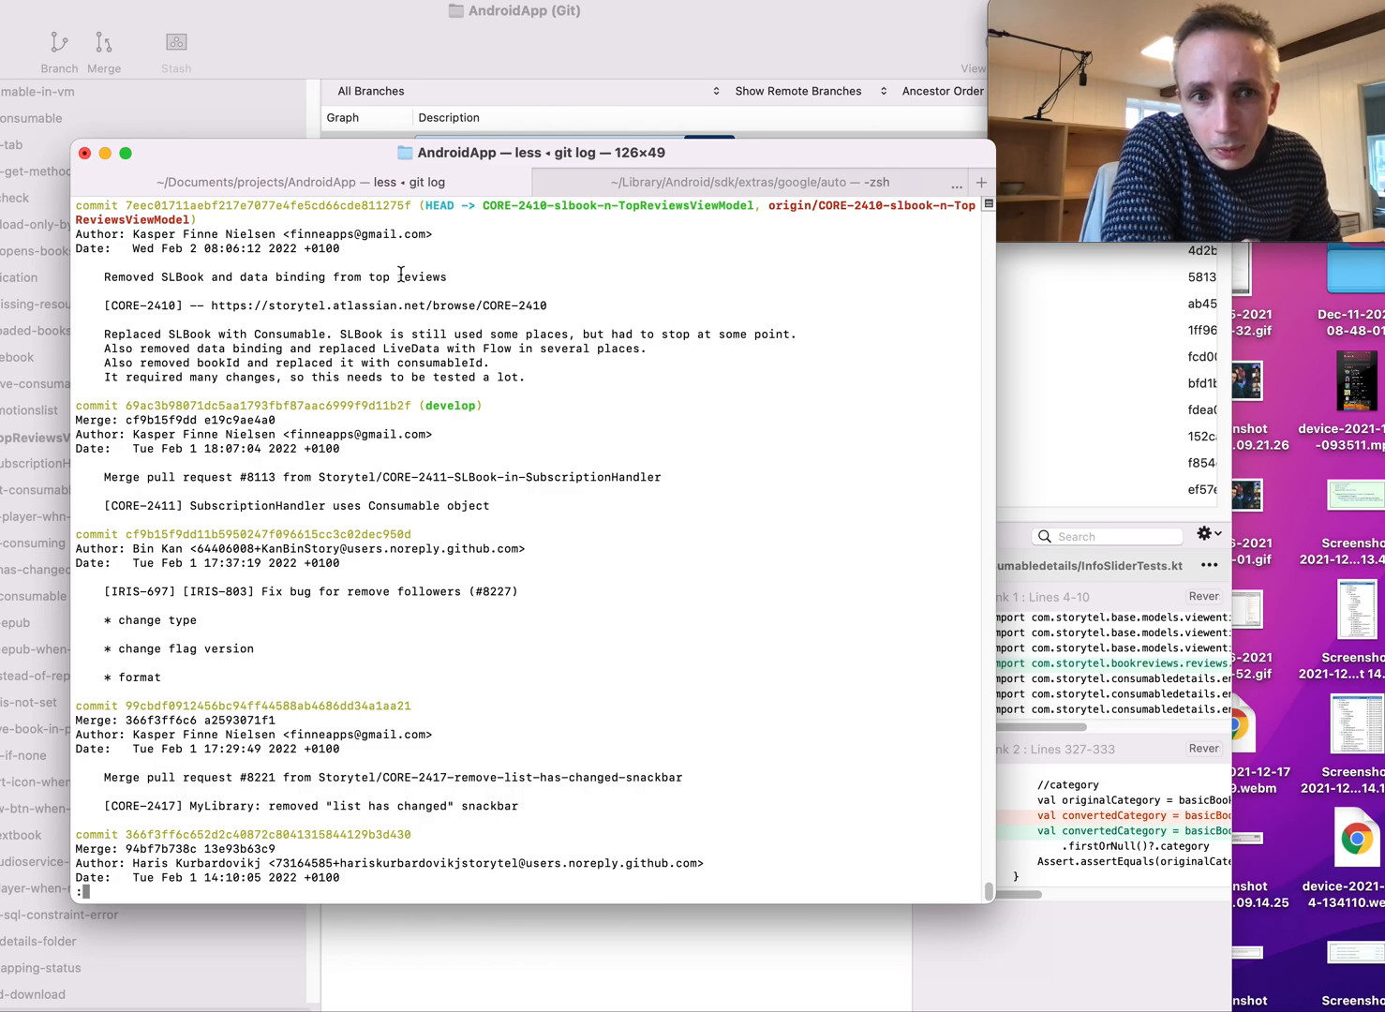
{"action": "mouse_move", "coordinate": [449, 414]}
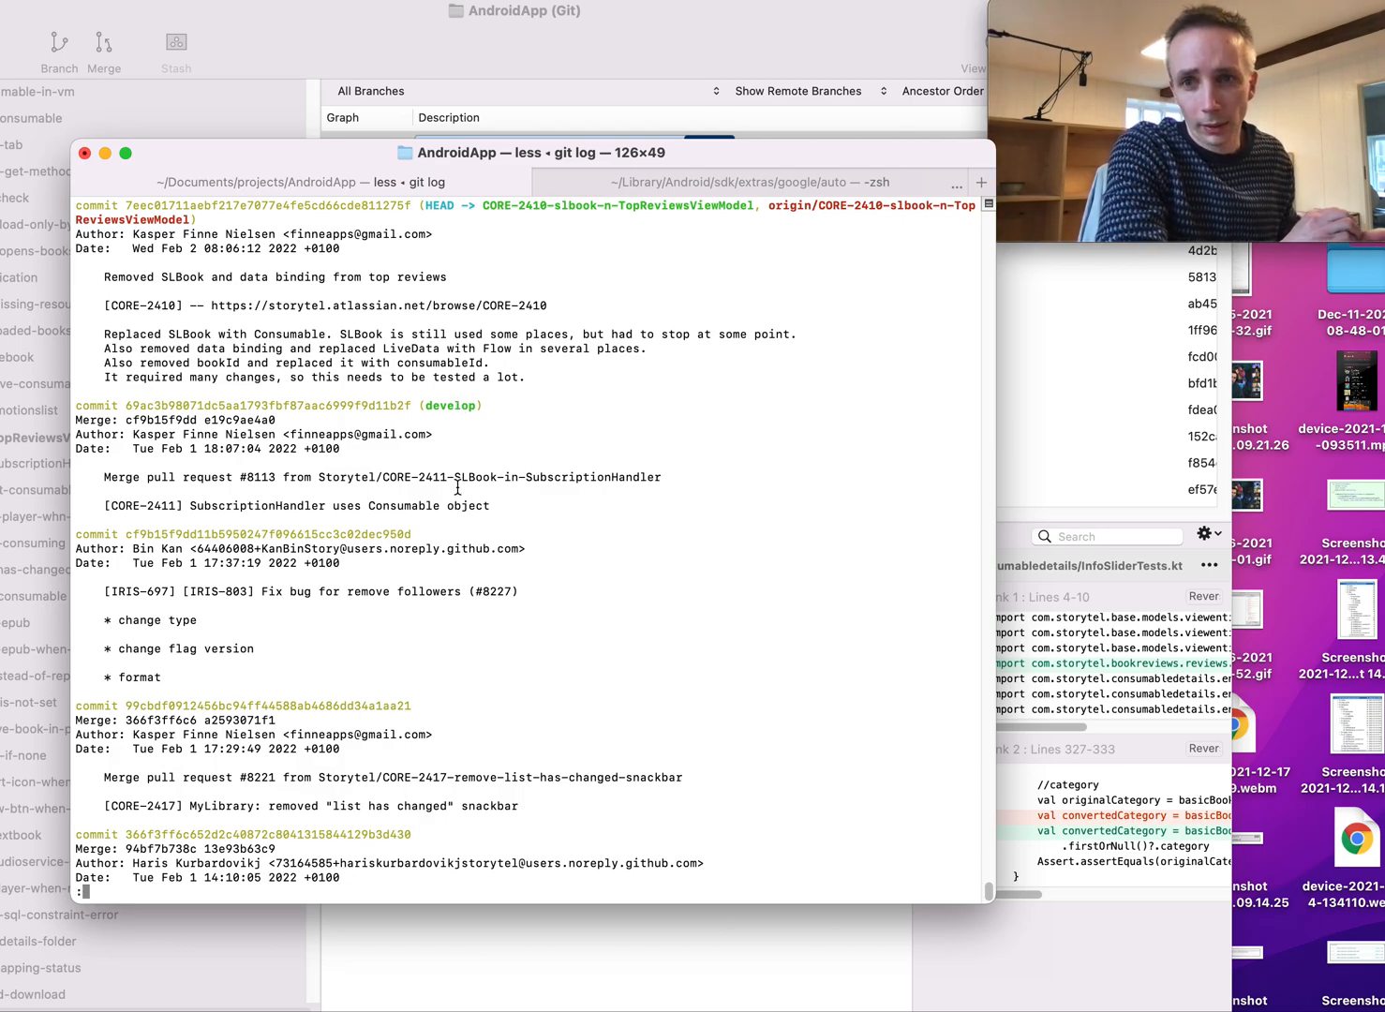
{"action": "mouse_move", "coordinate": [809, 611]}
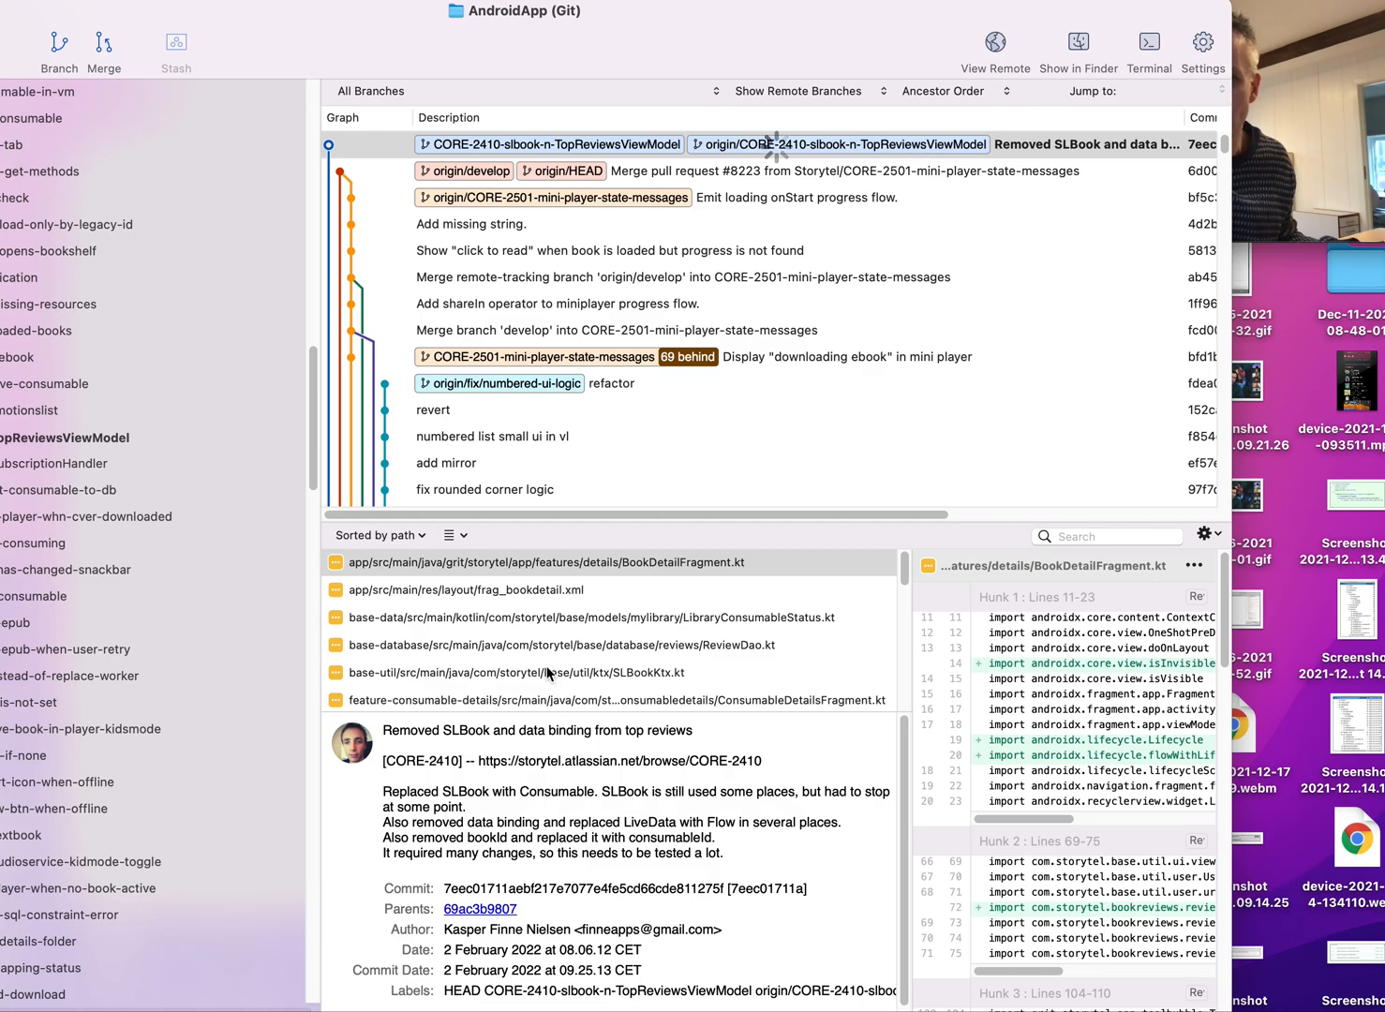
{"action": "mouse_move", "coordinate": [225, 448]}
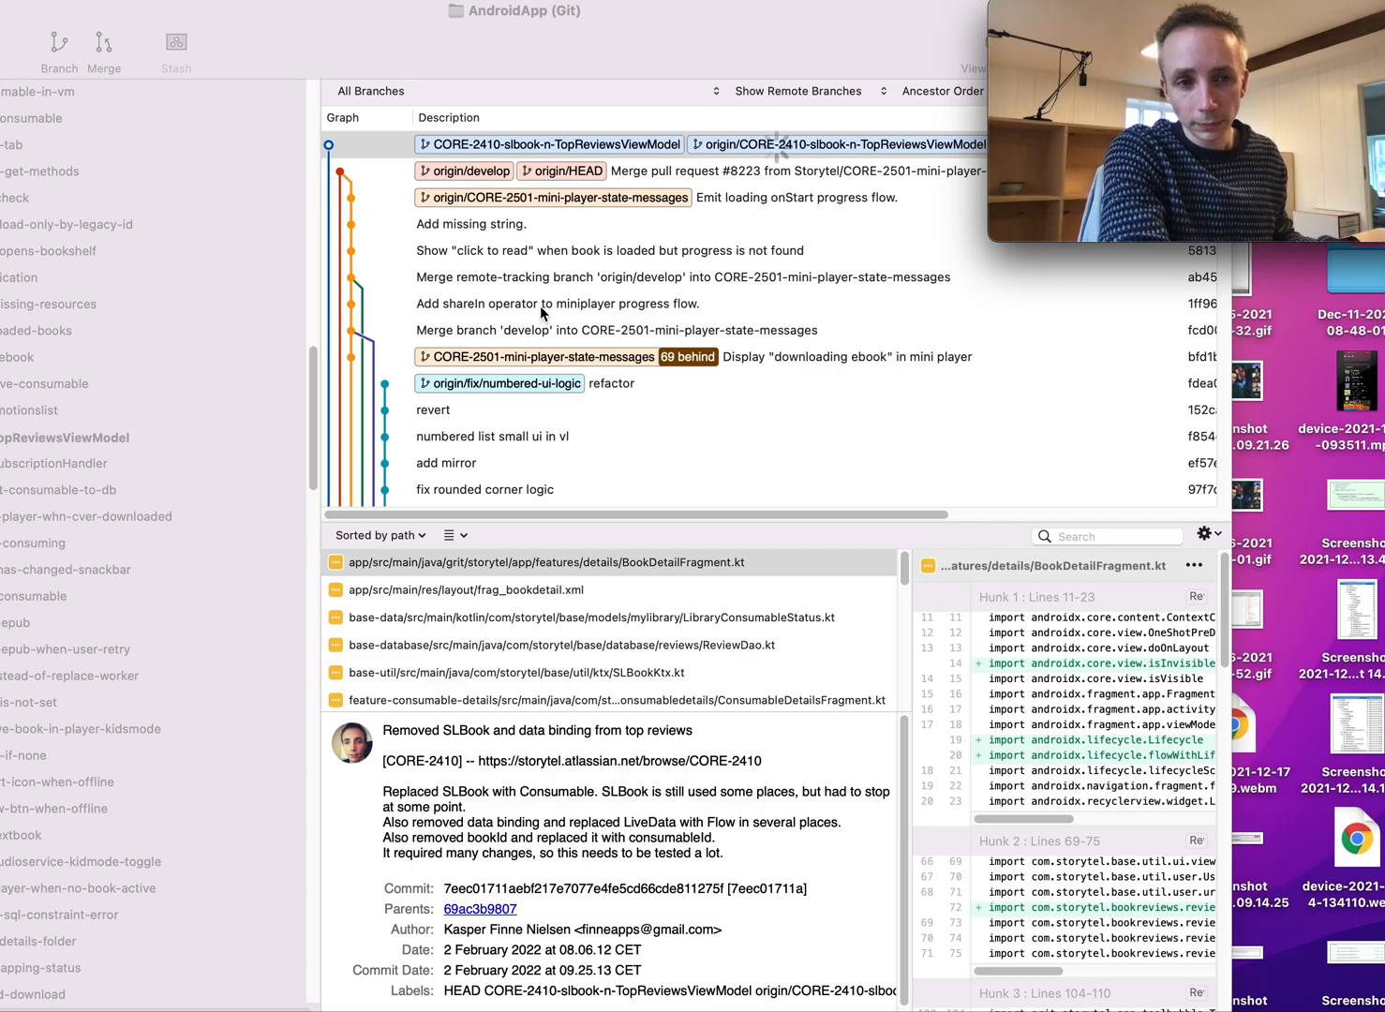
{"action": "mouse_move", "coordinate": [101, 446]}
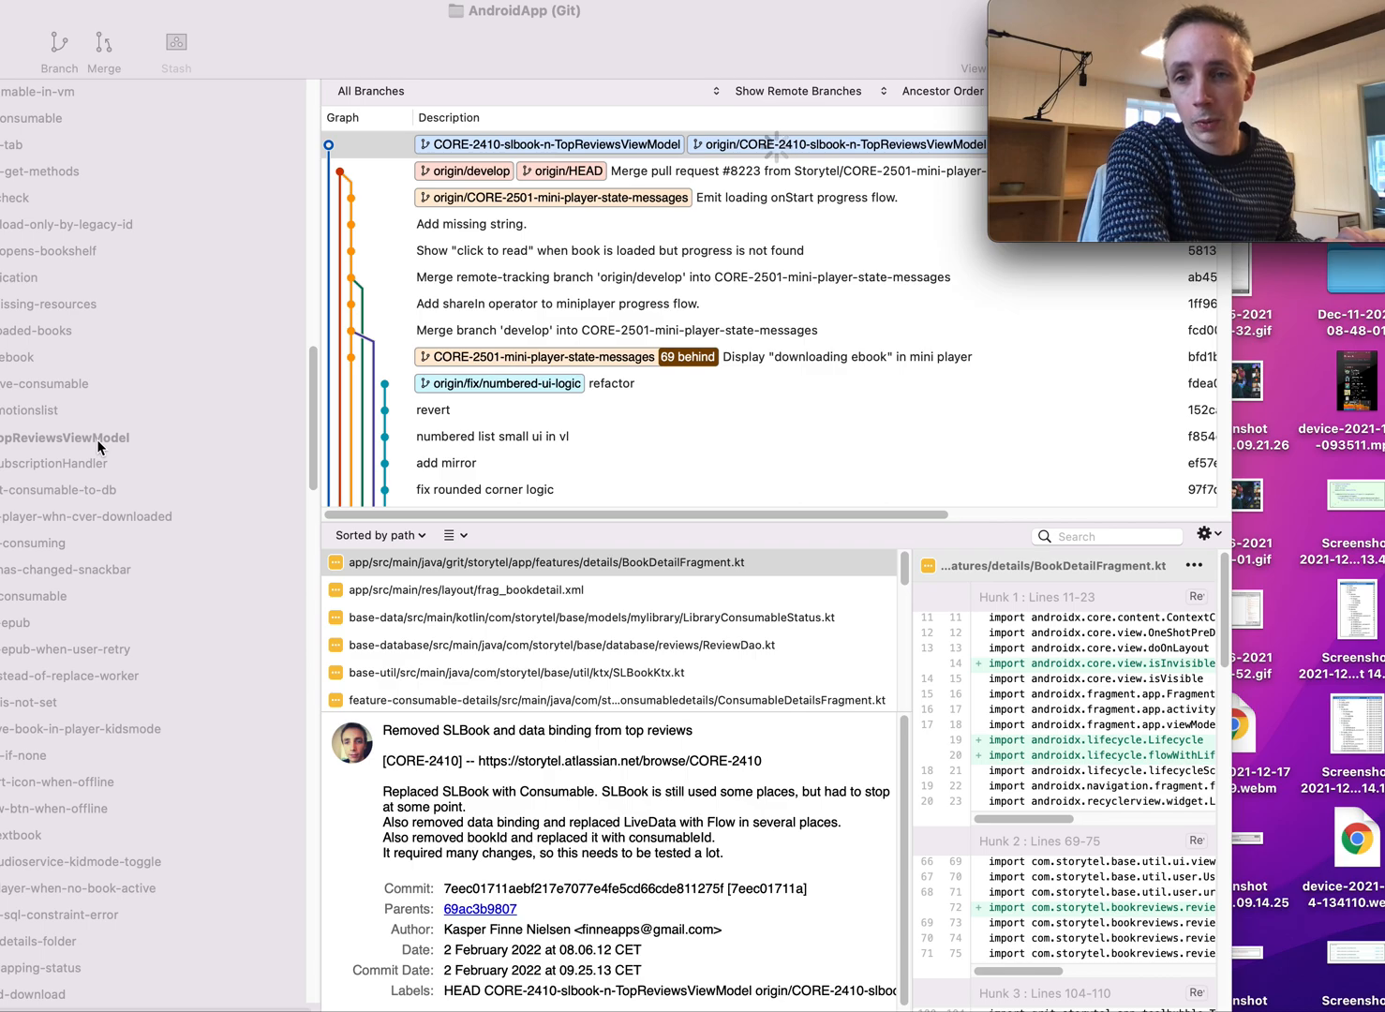
{"action": "mouse_move", "coordinate": [166, 671]}
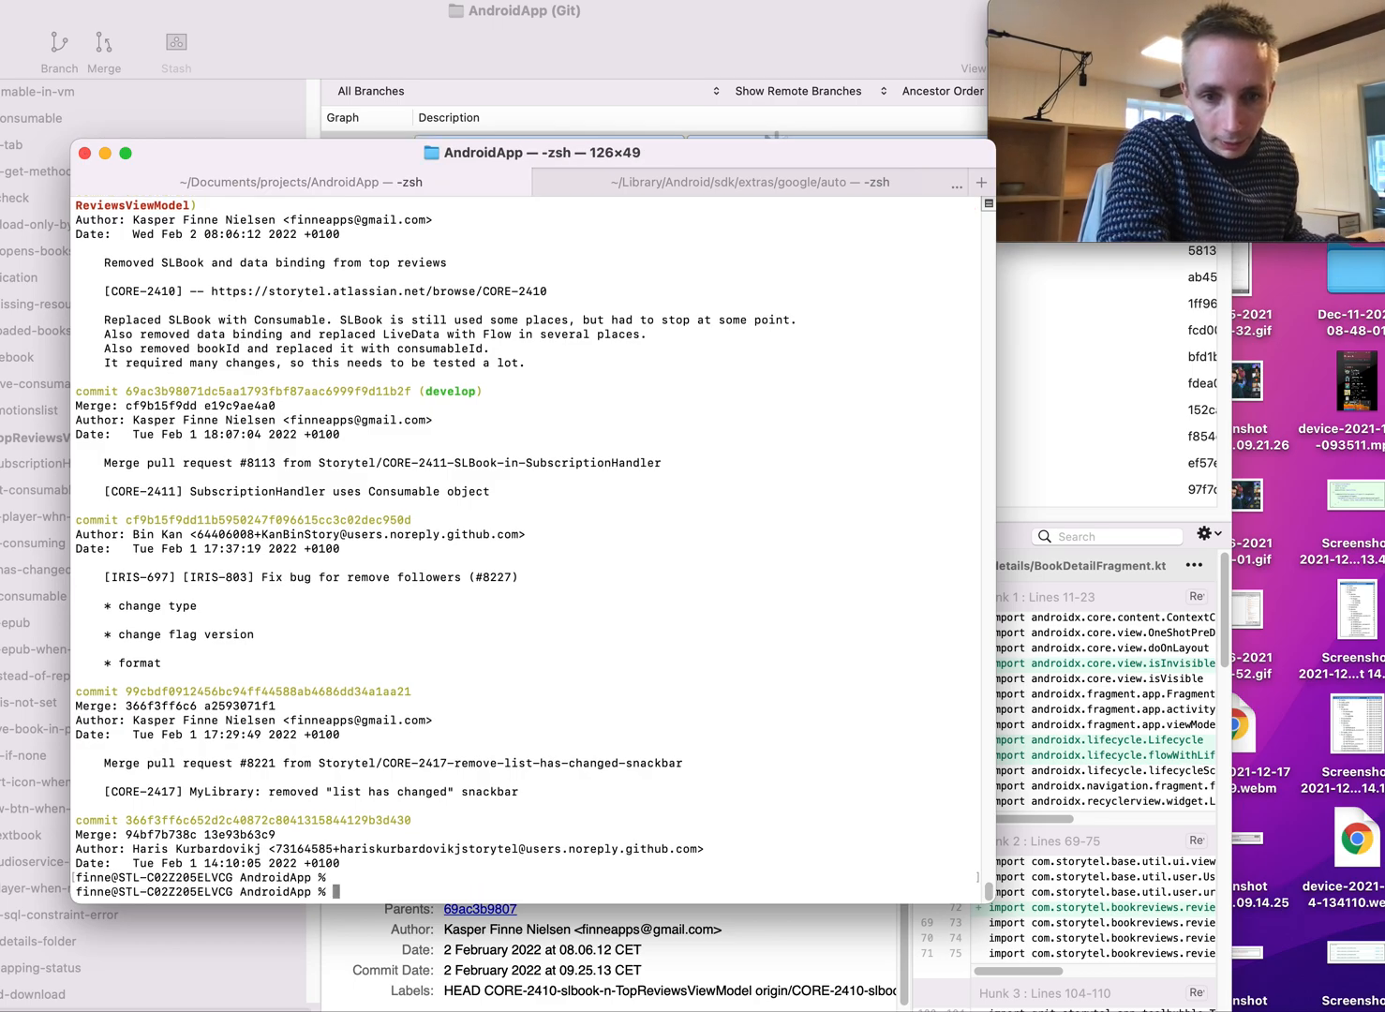
Step: Quit the log and recall 'git push --force' at the prompt
{"action": "type", "text": "git push --force"}
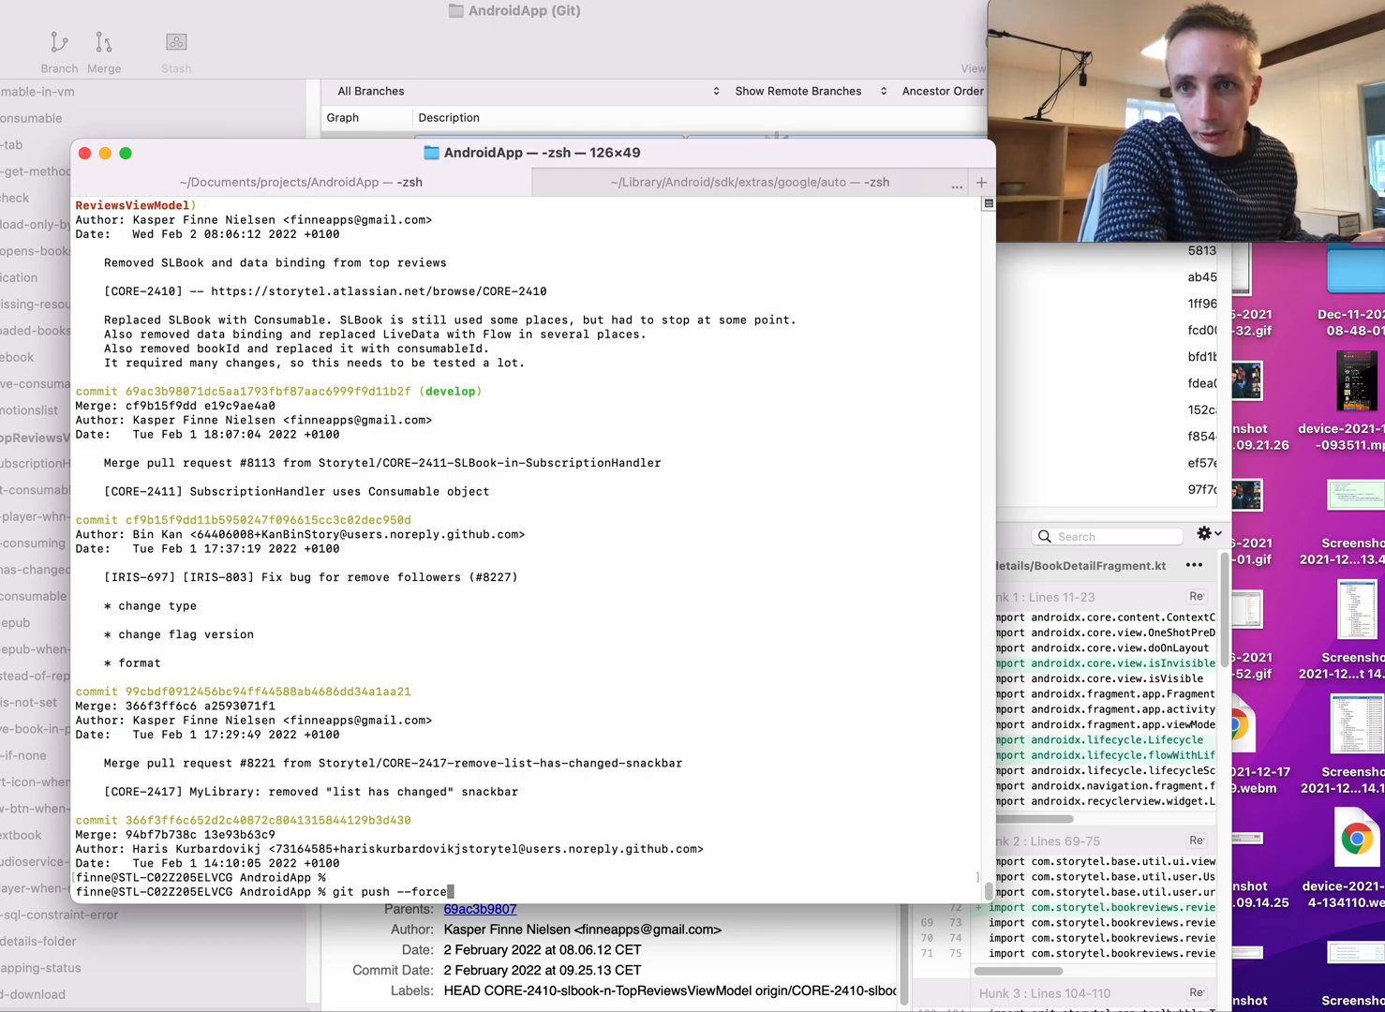